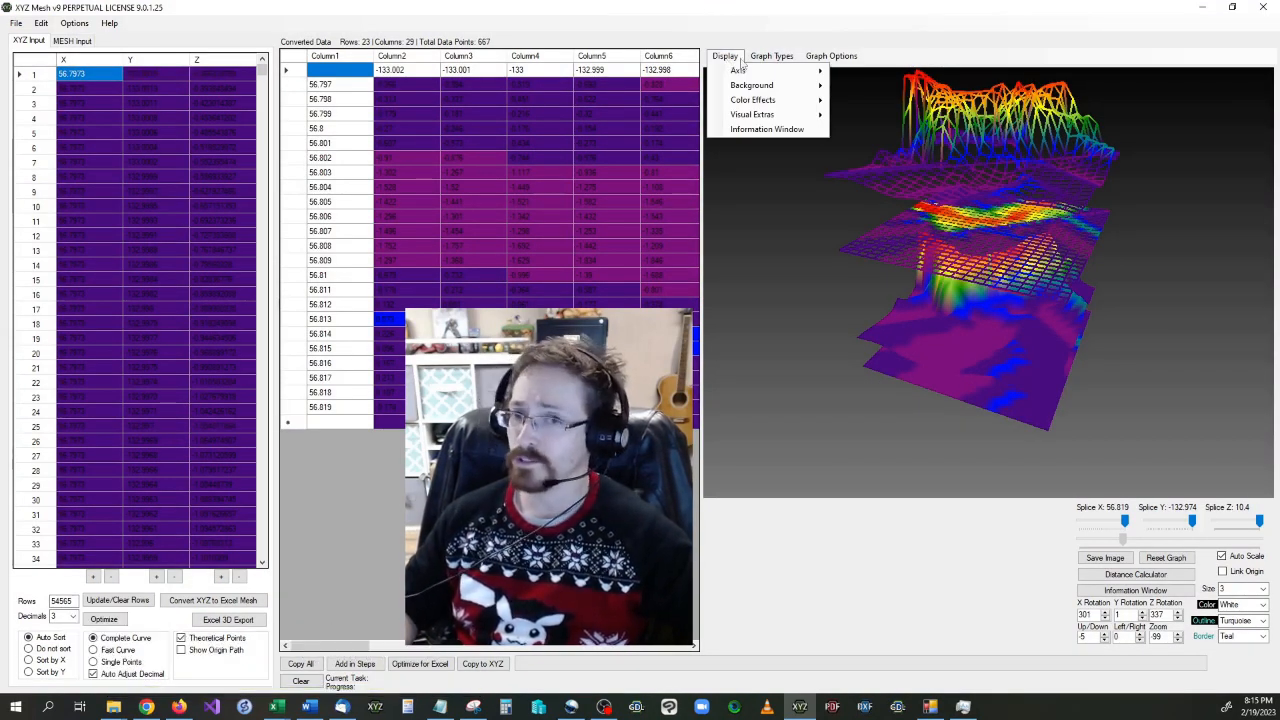
Step: Switch the graph type from stacked layers to a single Mesh wireframe
{"action": "left_click", "coordinate": [771, 55]}
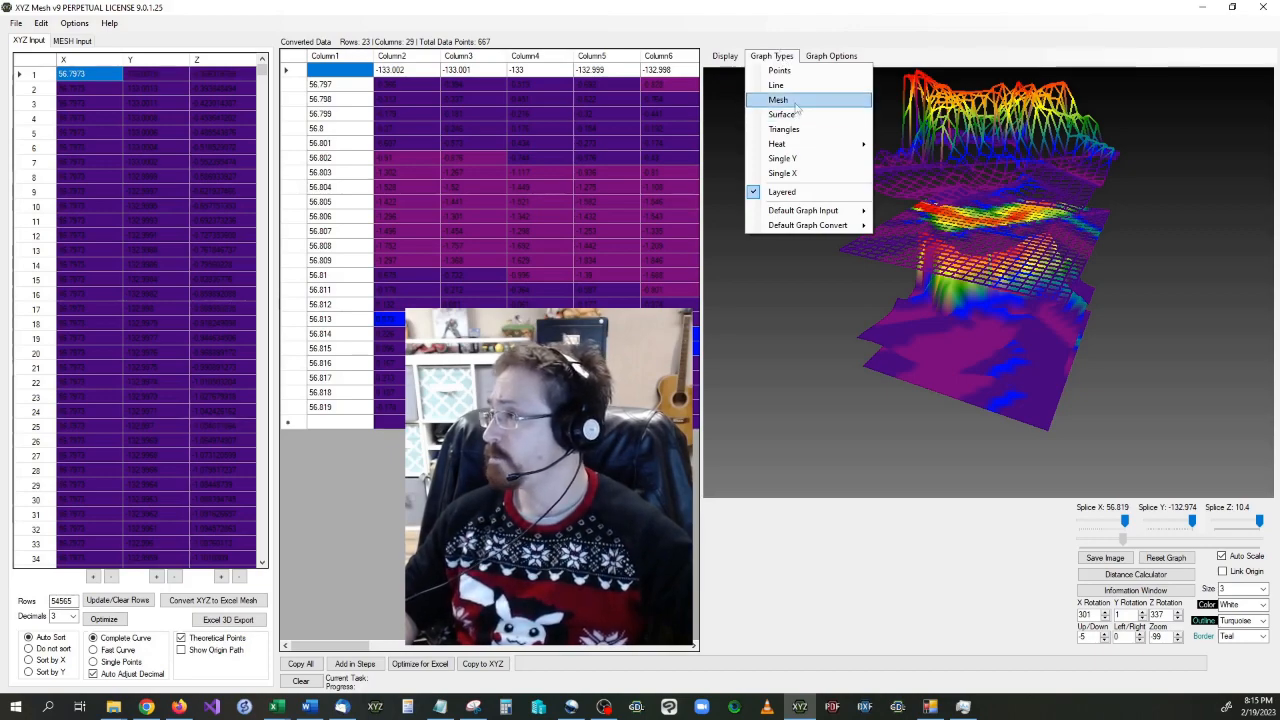
{"action": "left_click", "coordinate": [778, 99]}
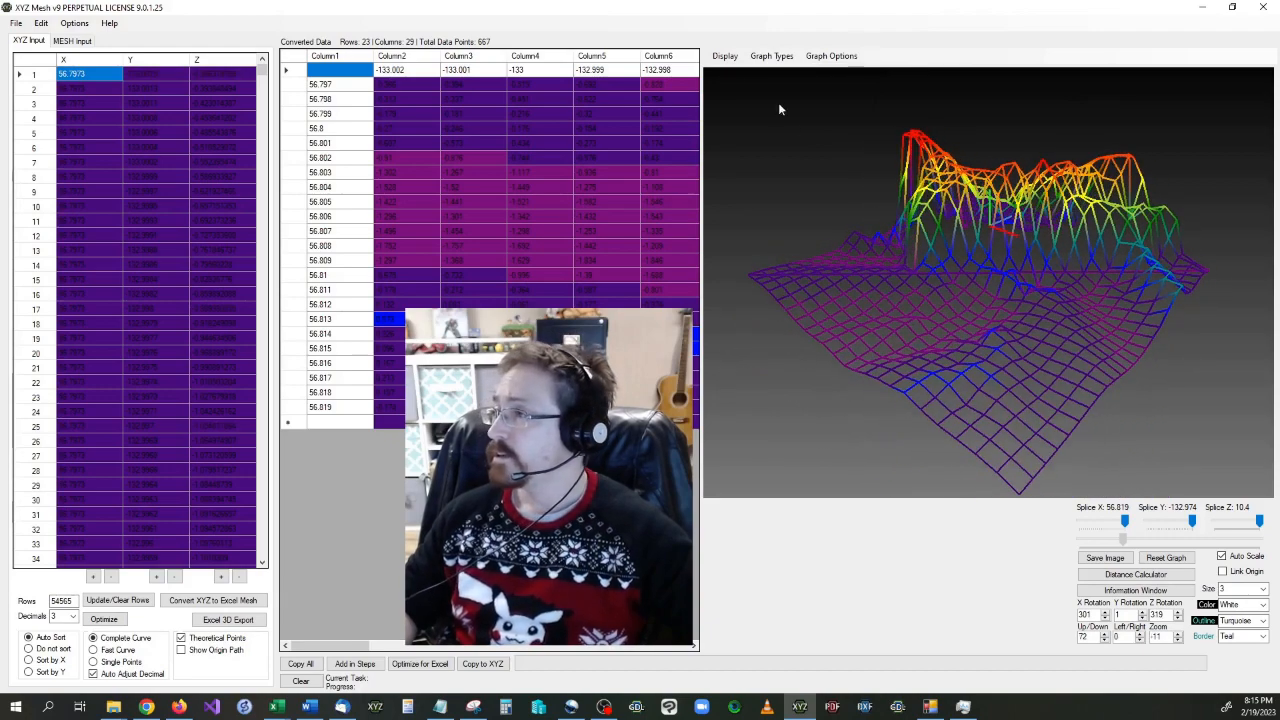
Step: Turn on the Display > Axis > Ground Level grid and orbit the mesh lower
{"action": "left_click", "coordinate": [771, 55]}
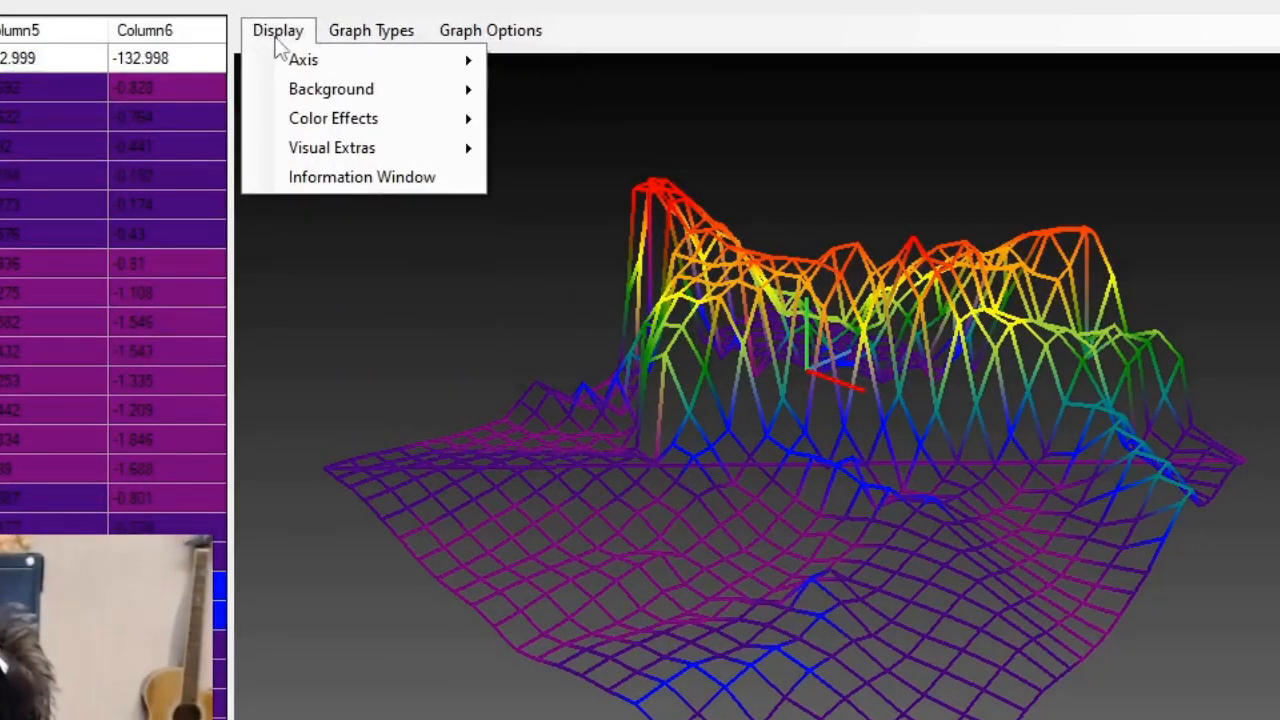
{"action": "mouse_move", "coordinate": [303, 60]}
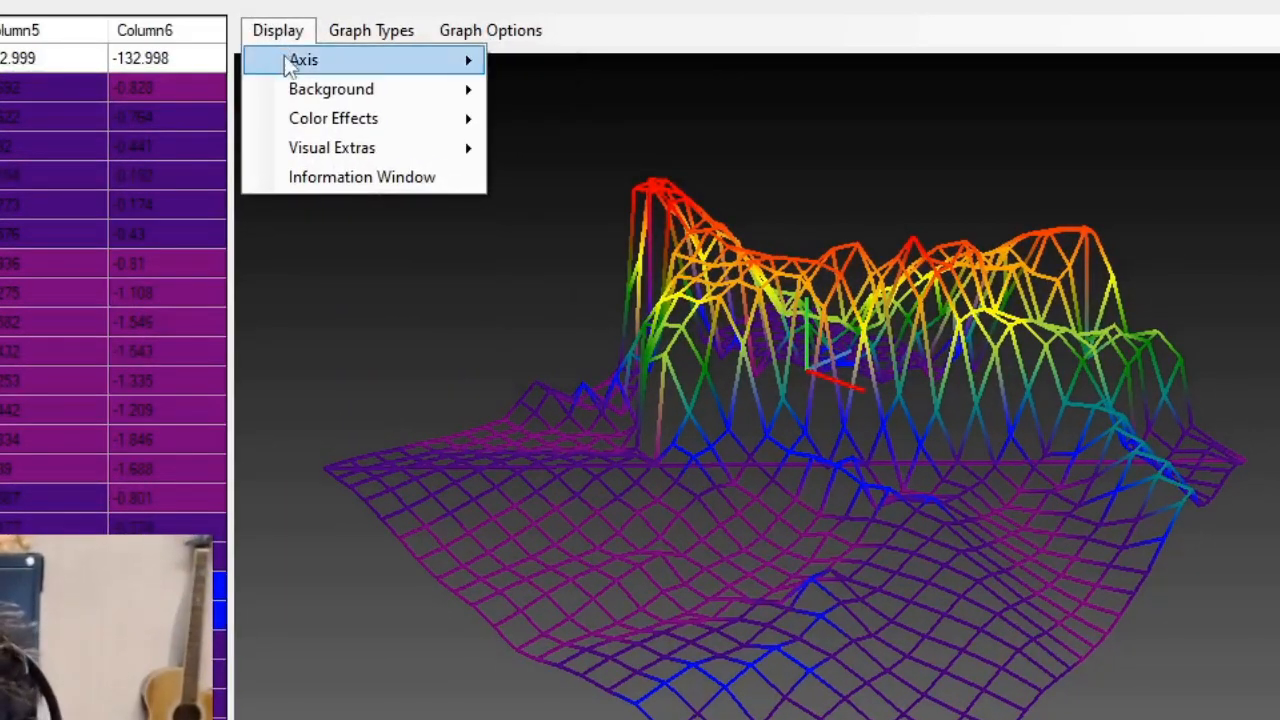
{"action": "left_click", "coordinate": [303, 60]}
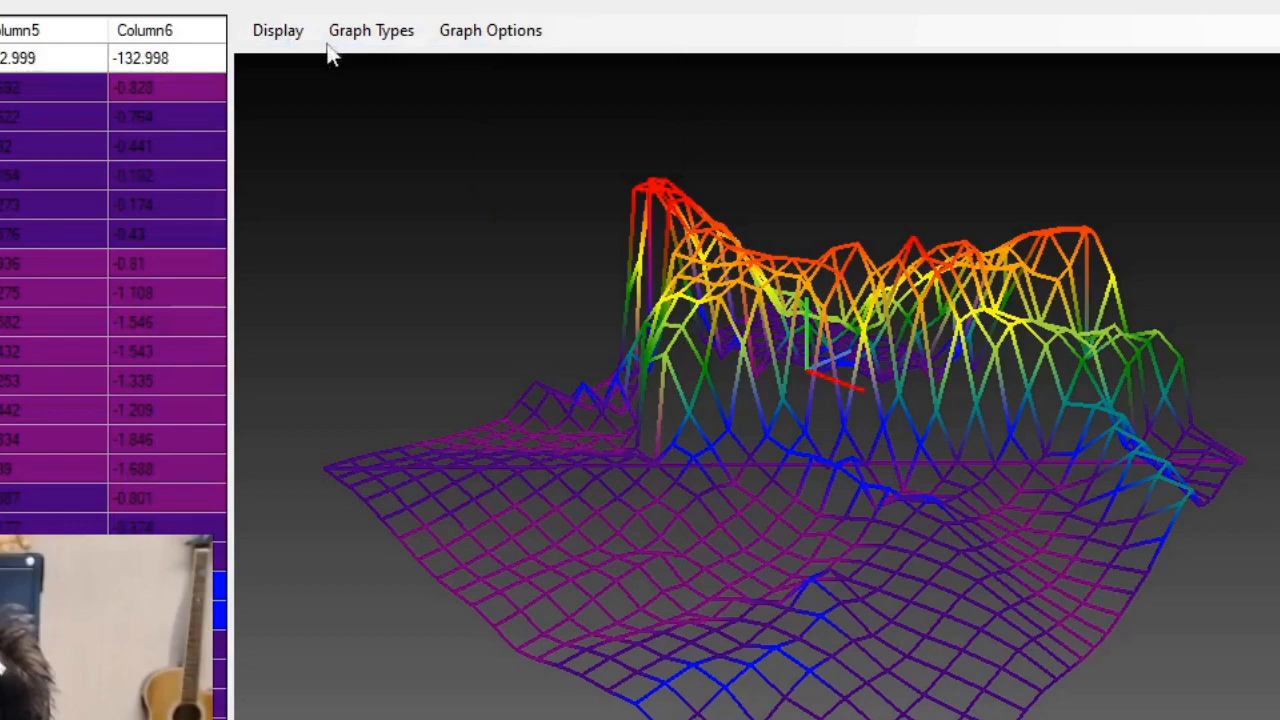
{"action": "left_click", "coordinate": [277, 30]}
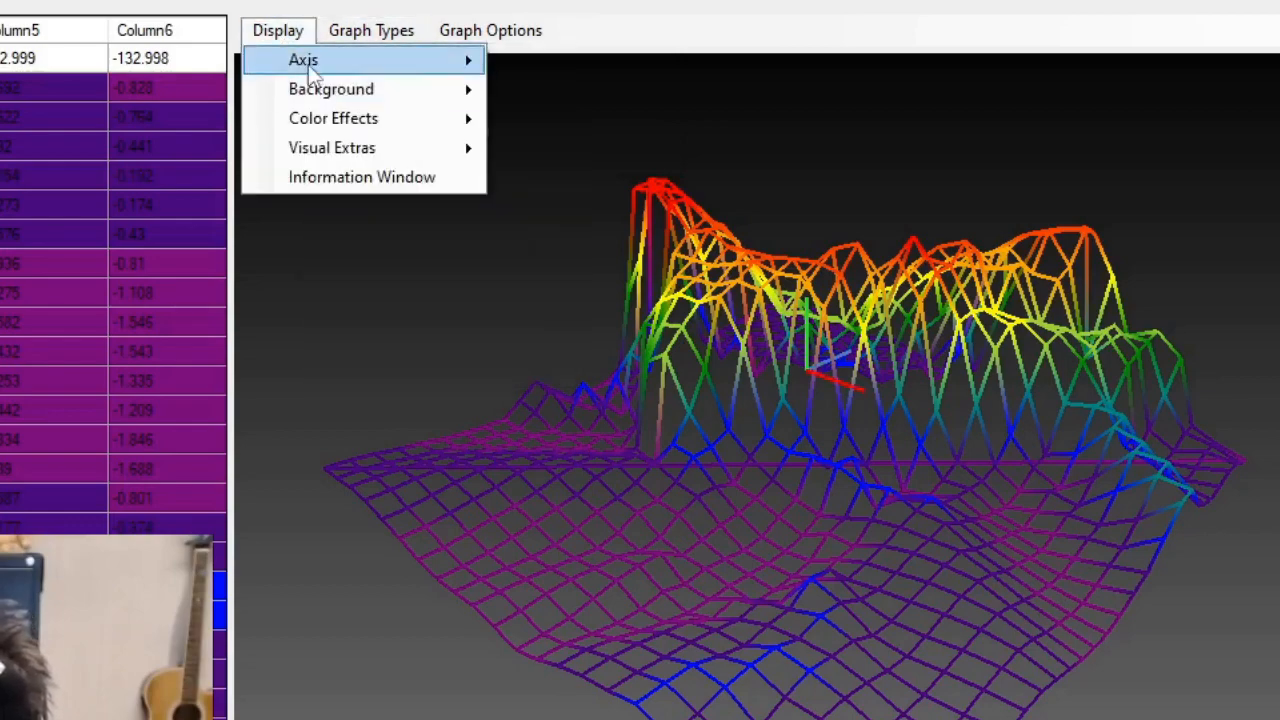
{"action": "mouse_move", "coordinate": [303, 59]}
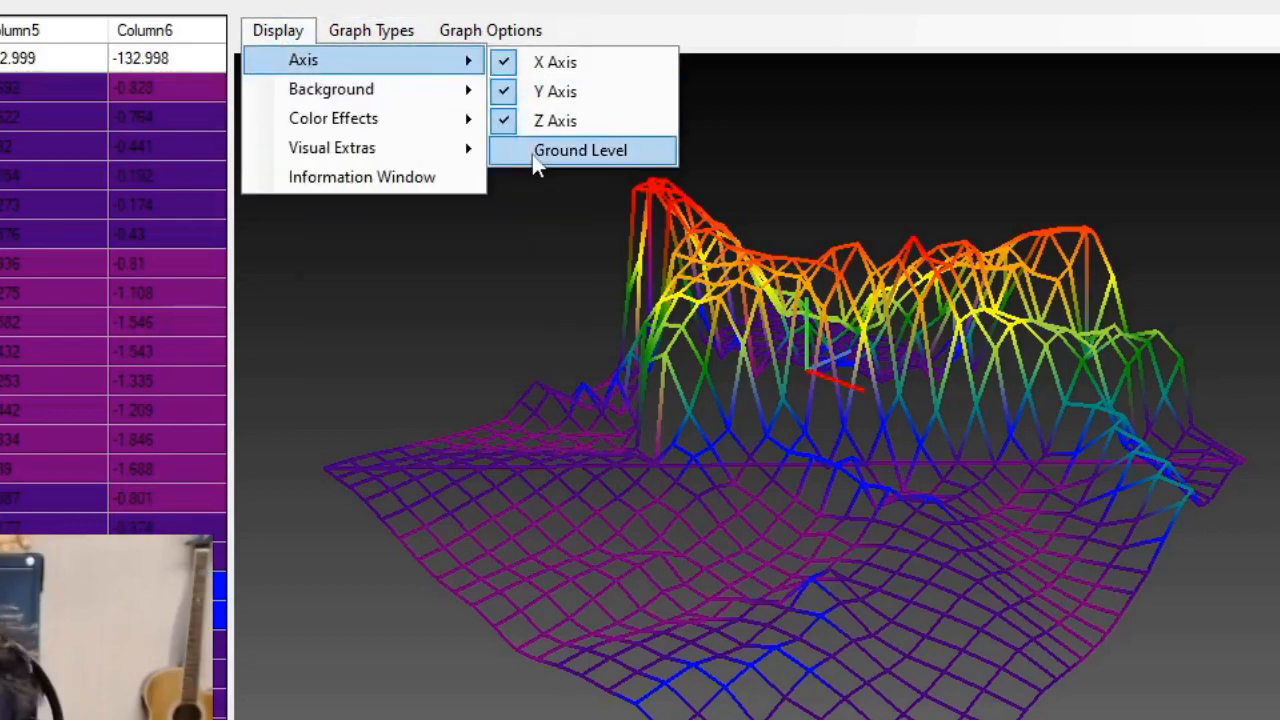
{"action": "left_click", "coordinate": [580, 150]}
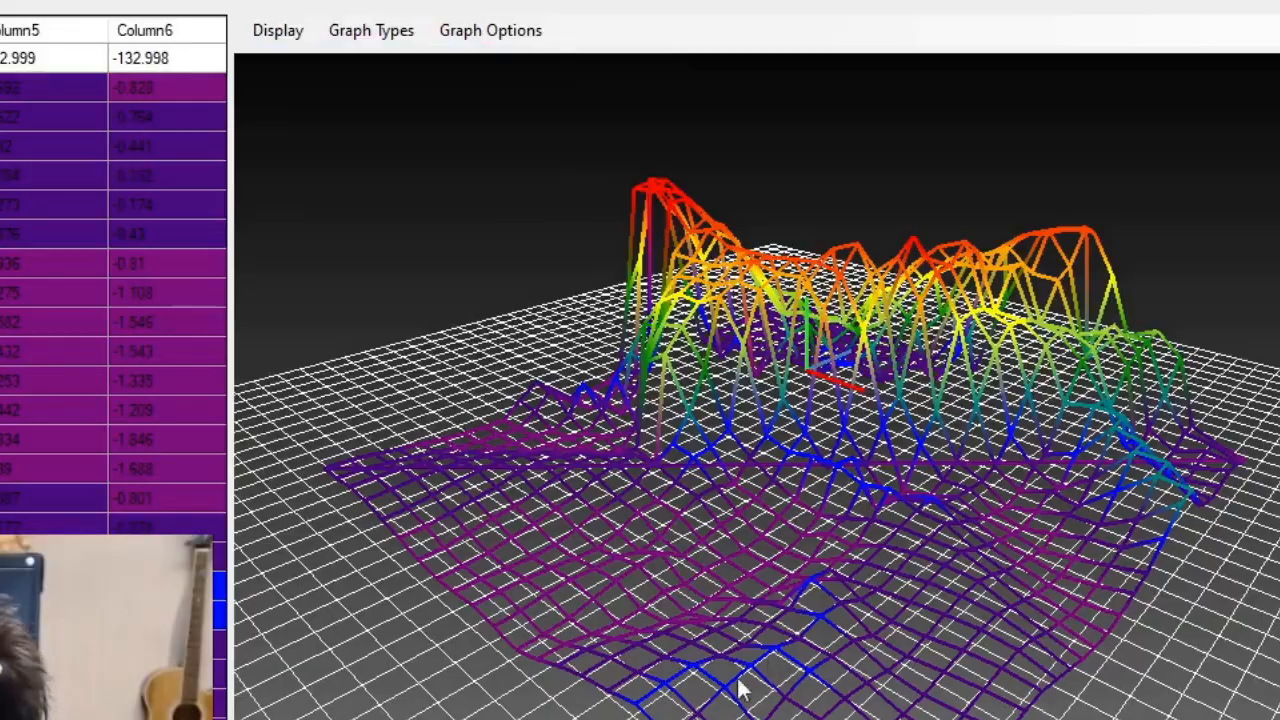
{"action": "left_click_drag", "start_coordinate": [740, 690], "coordinate": [880, 590]}
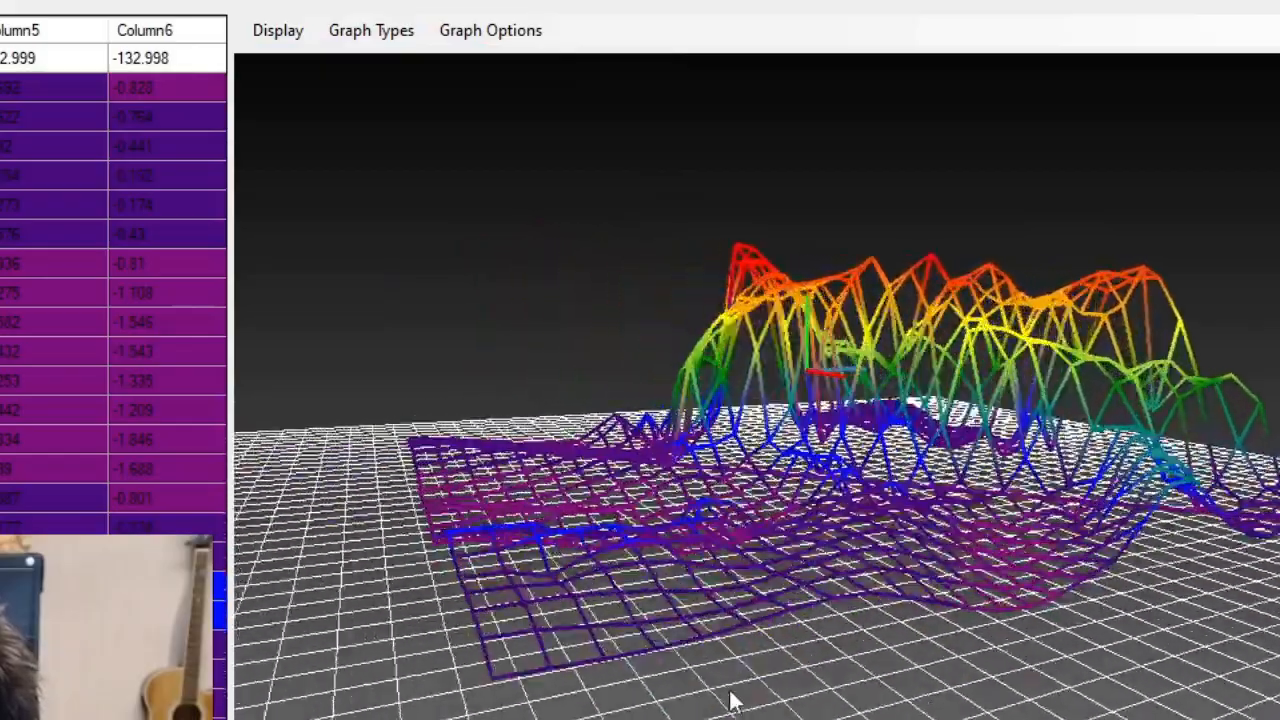
{"action": "left_click", "coordinate": [277, 30]}
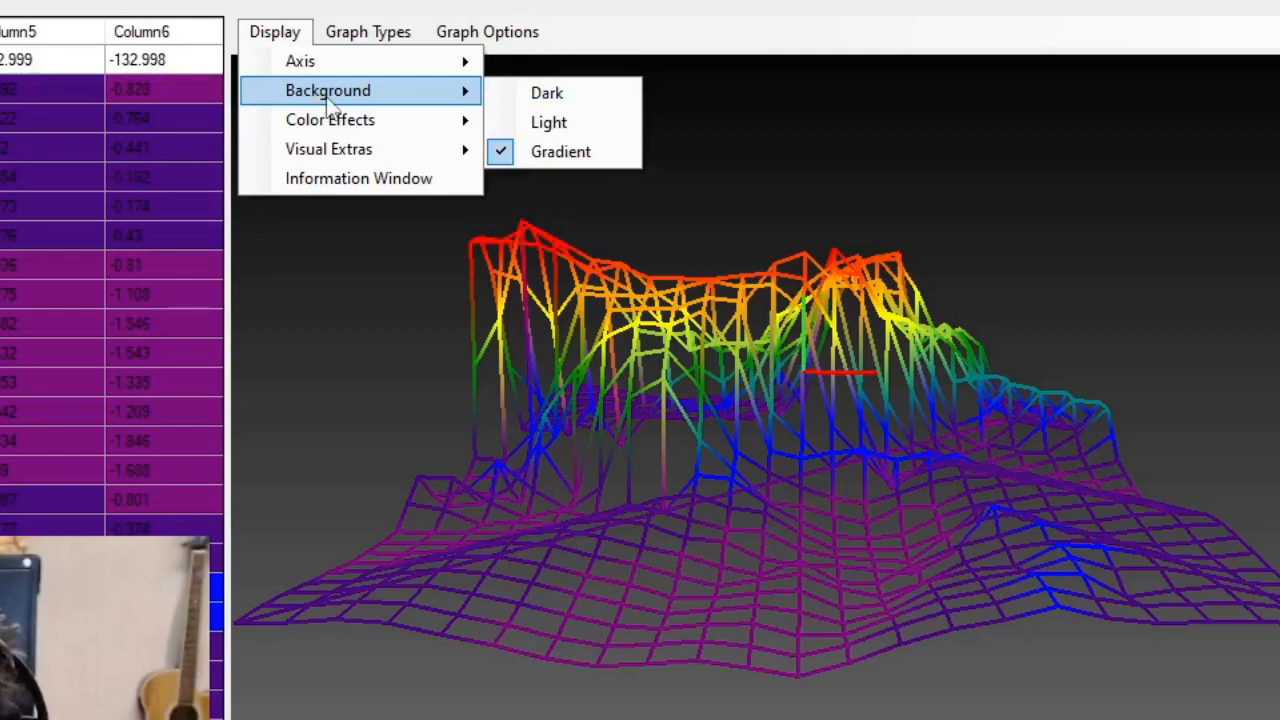
{"action": "mouse_move", "coordinate": [560, 151]}
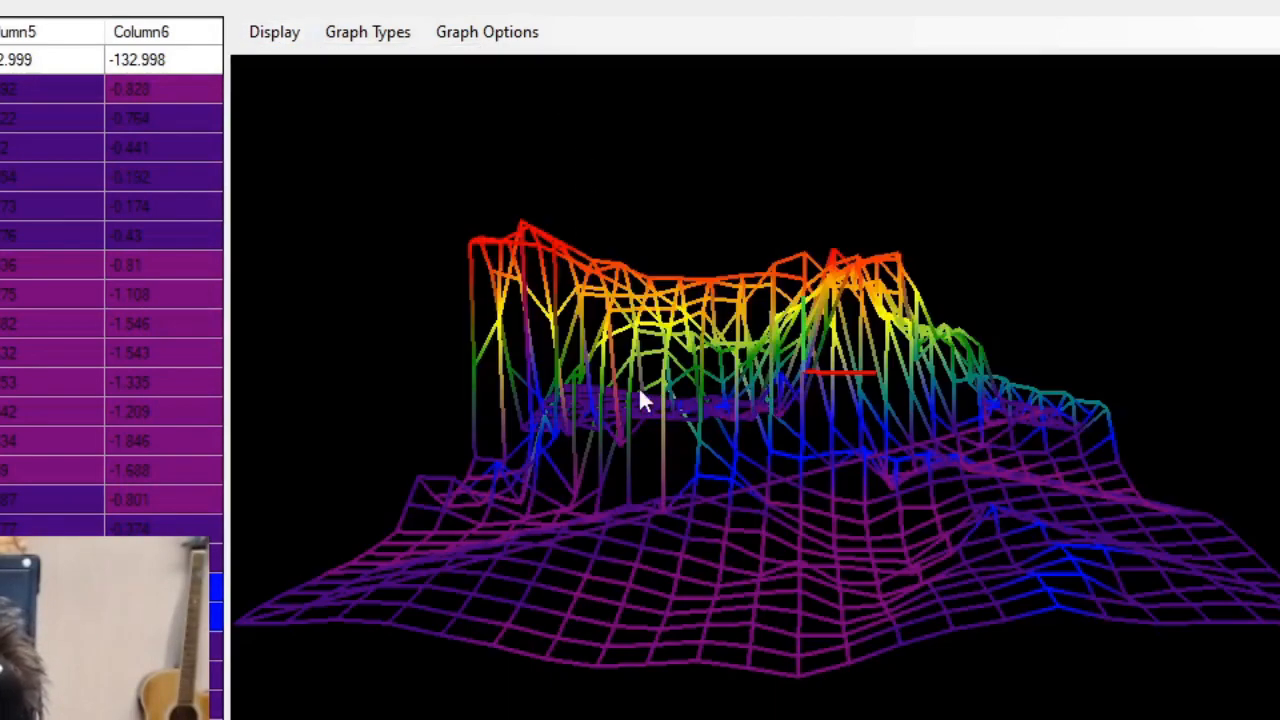
Step: Rotate the mesh to another side and switch the background to plain Dark
{"action": "left_click_drag", "start_coordinate": [640, 400], "coordinate": [580, 415]}
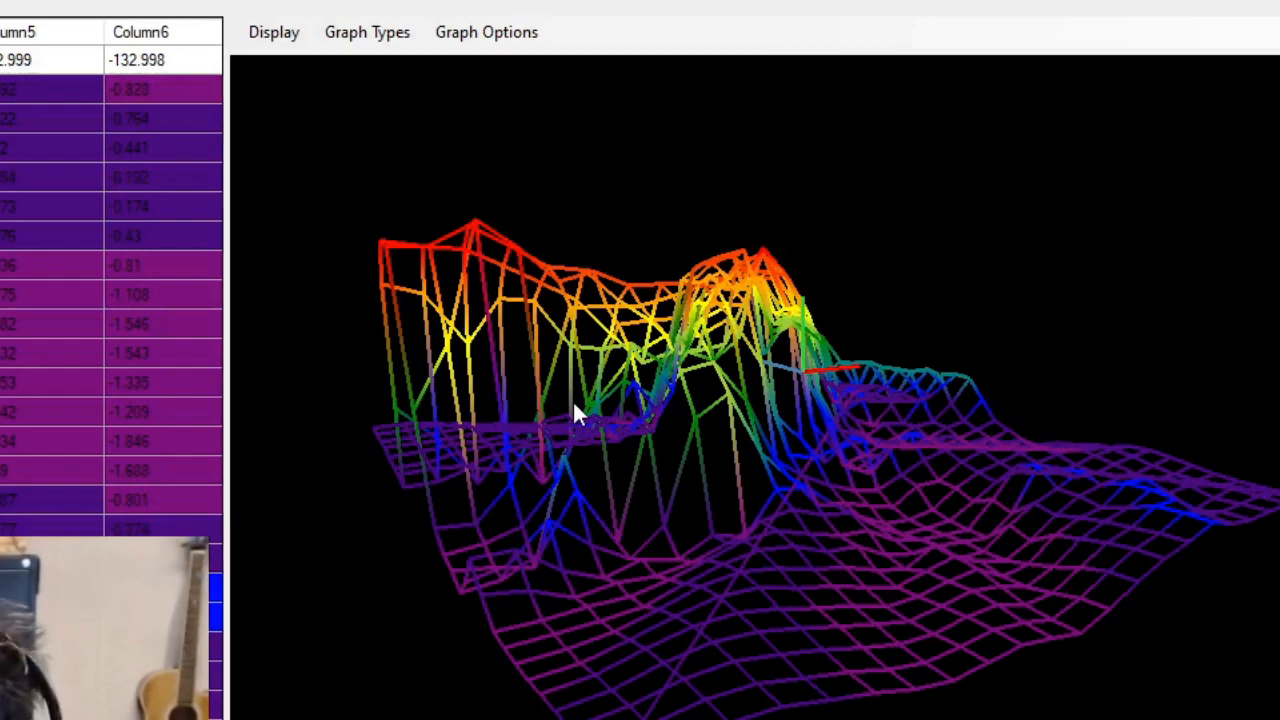
{"action": "left_click", "coordinate": [273, 31]}
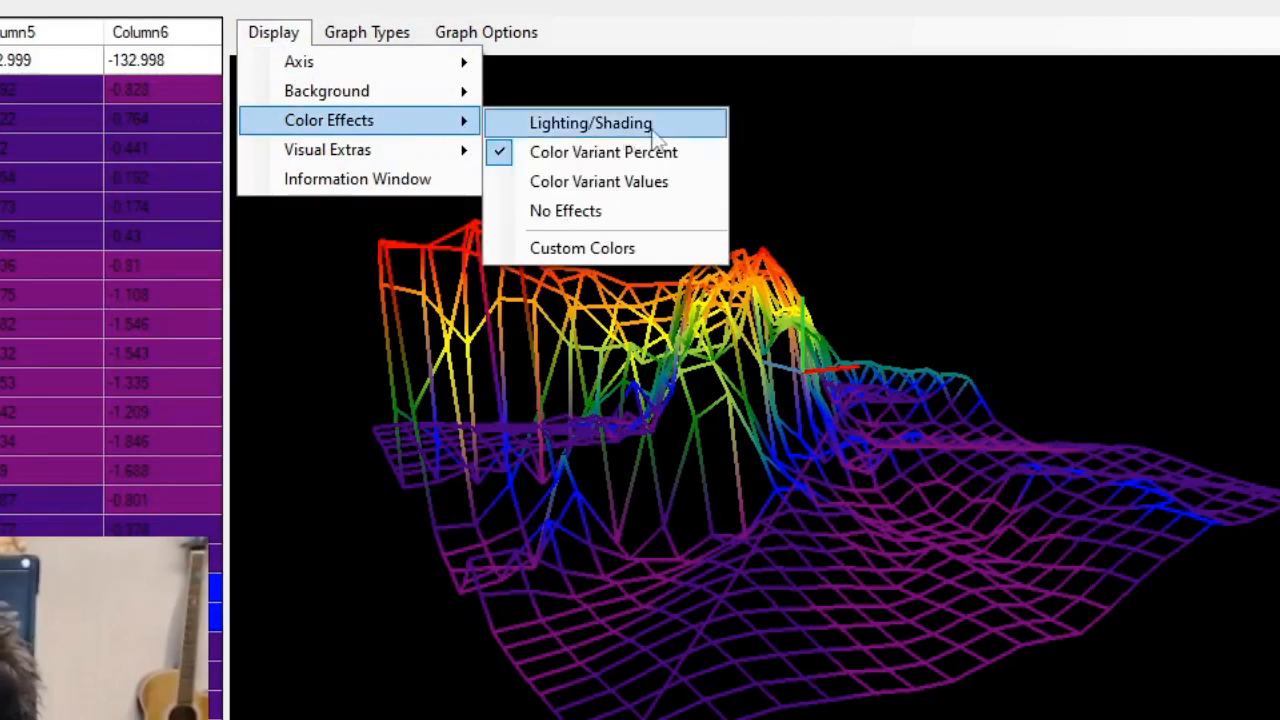
Step: Set Color Effects to No Effects and colour the mesh flat Lime
{"action": "left_click", "coordinate": [590, 122]}
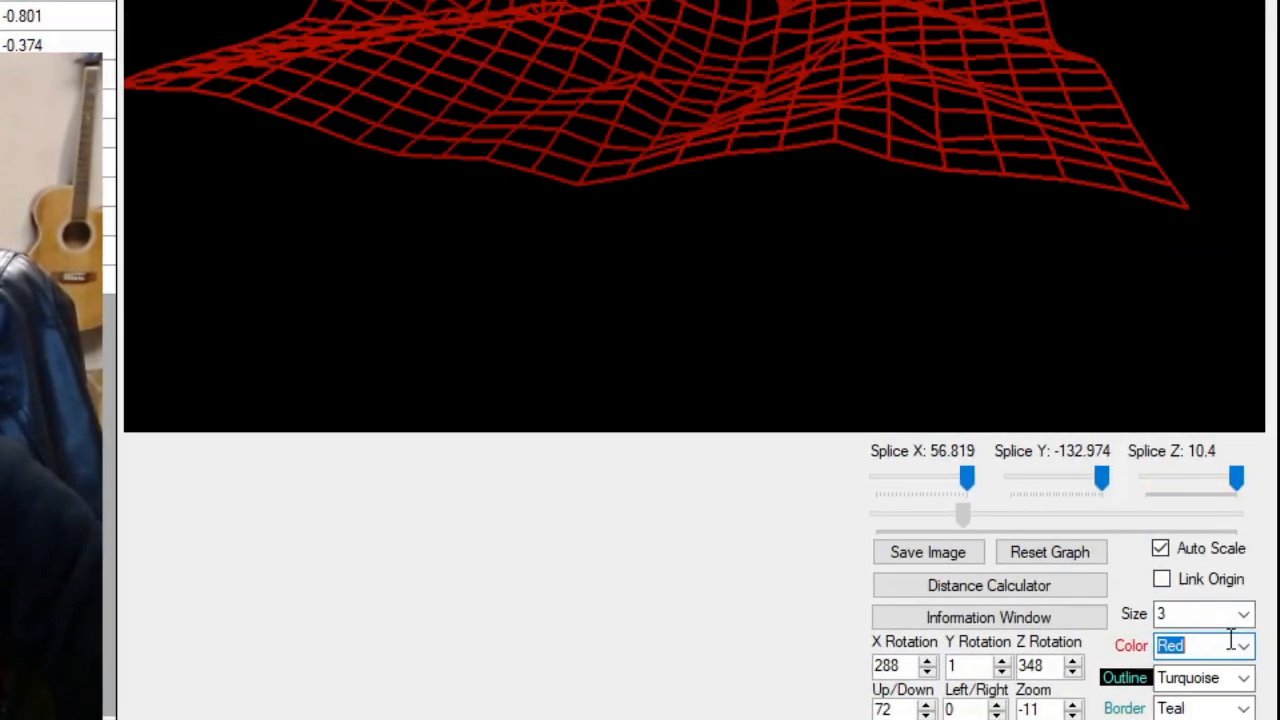
{"action": "left_click", "coordinate": [1243, 645]}
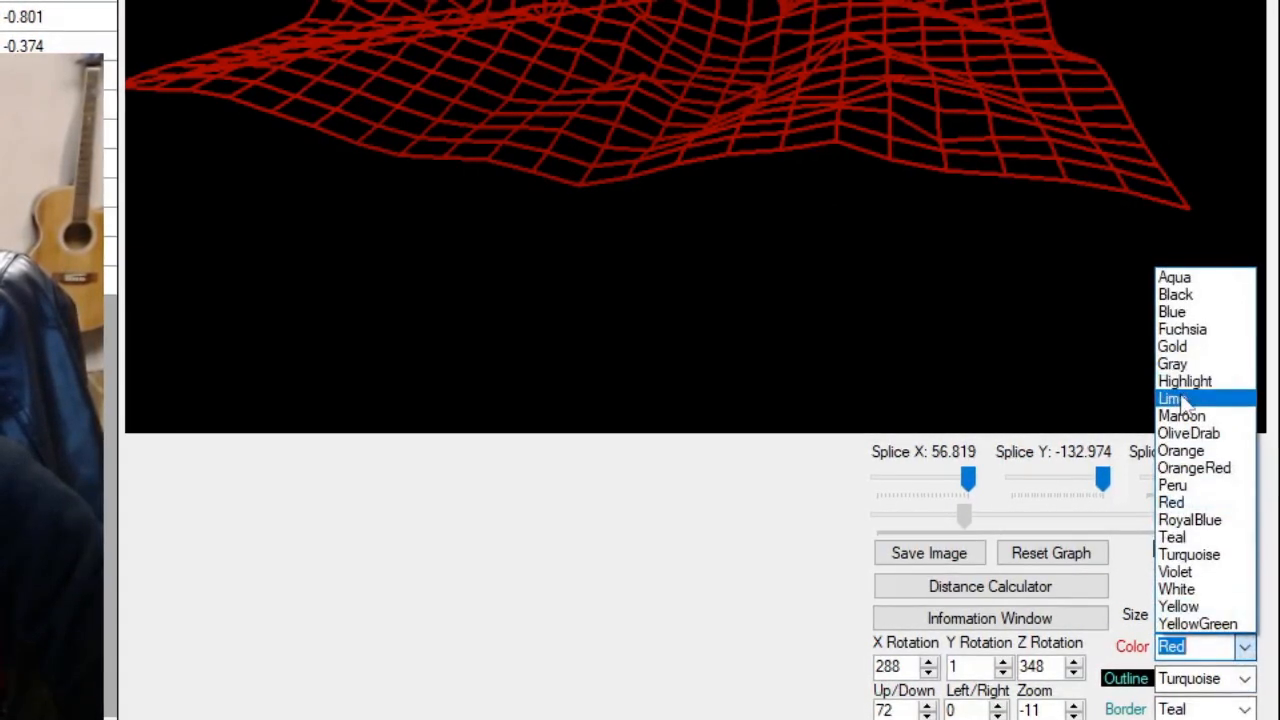
{"action": "left_click", "coordinate": [1170, 398]}
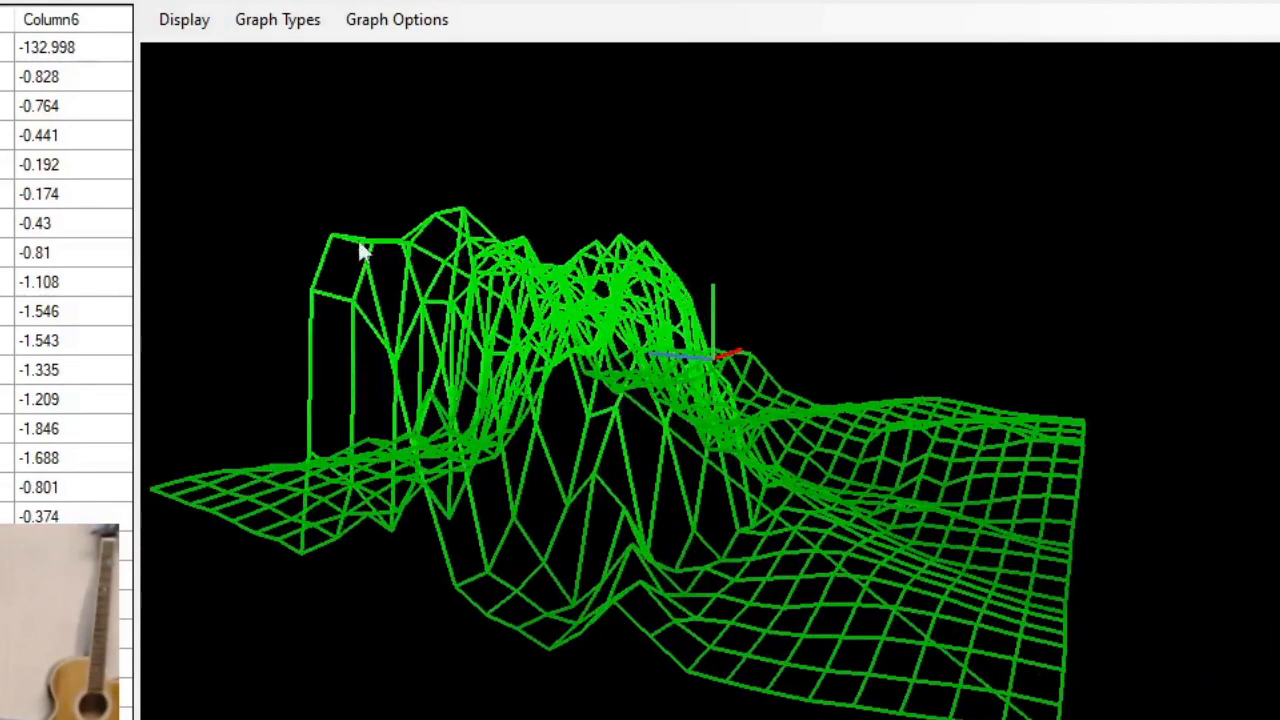
{"action": "left_click", "coordinate": [184, 19]}
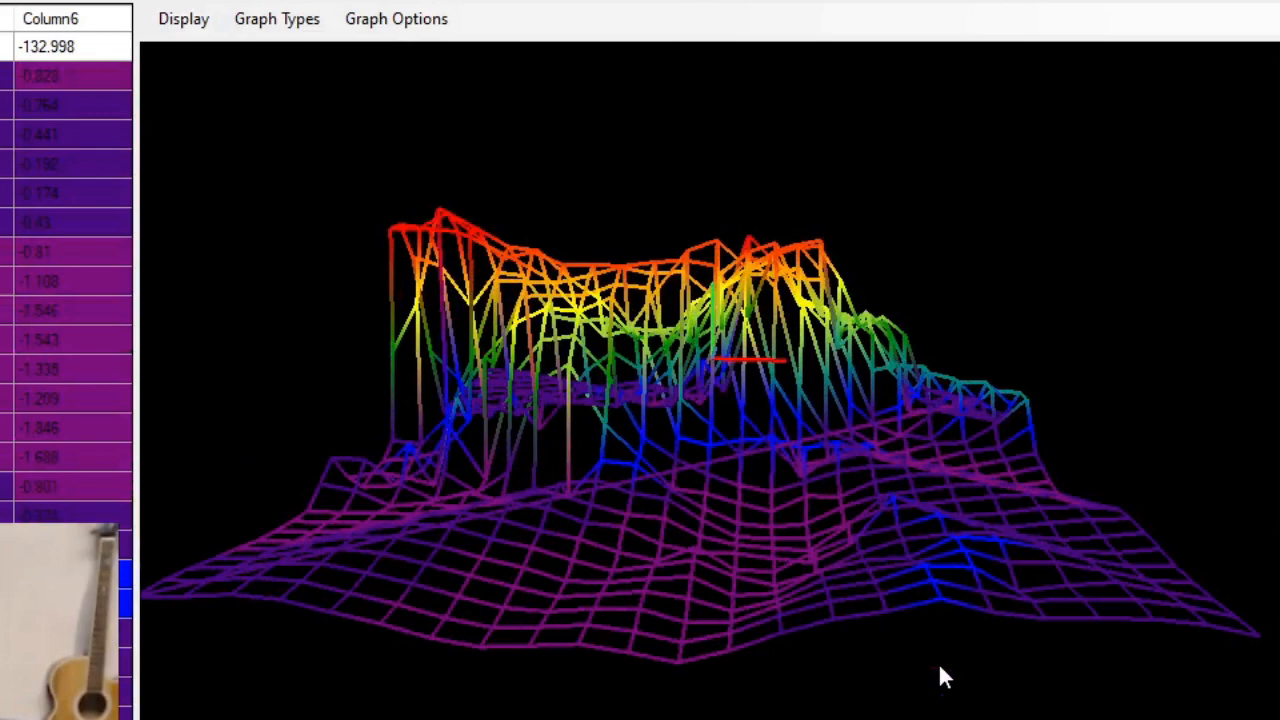
Step: Open the Custom Colors window from Display > Color Effects
{"action": "left_click", "coordinate": [183, 18]}
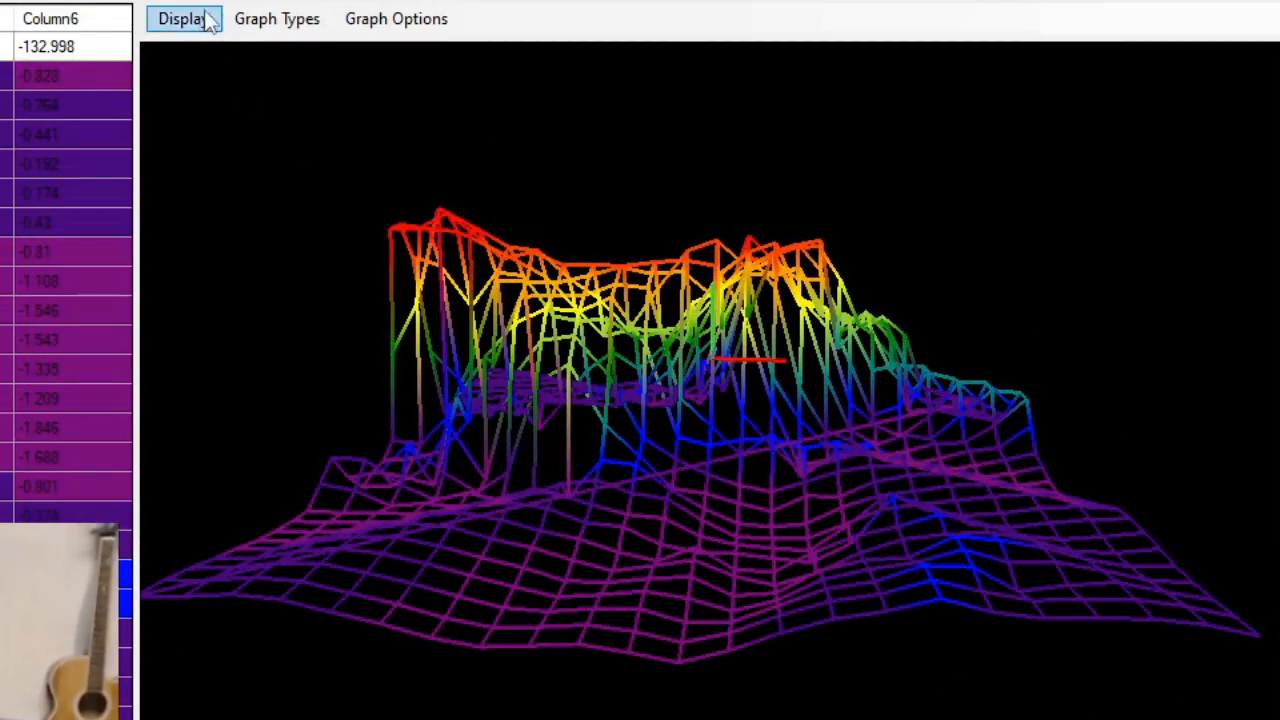
{"action": "left_click", "coordinate": [182, 18]}
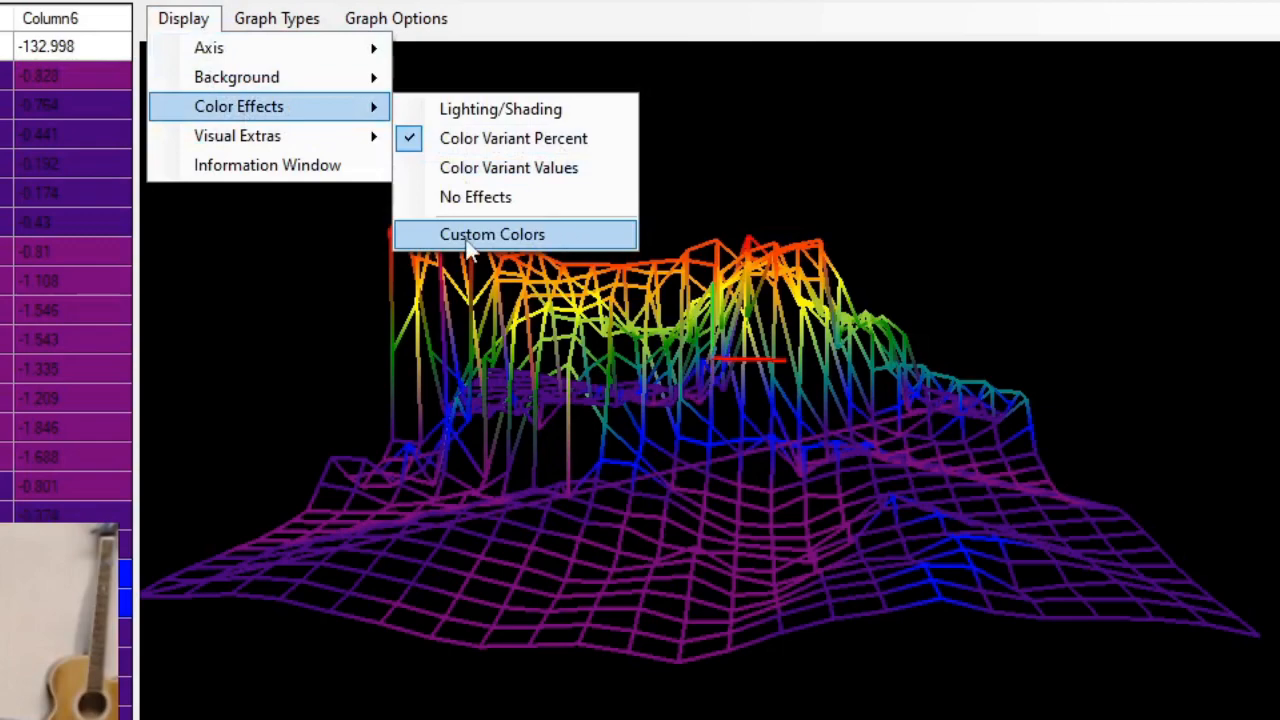
{"action": "left_click", "coordinate": [492, 234]}
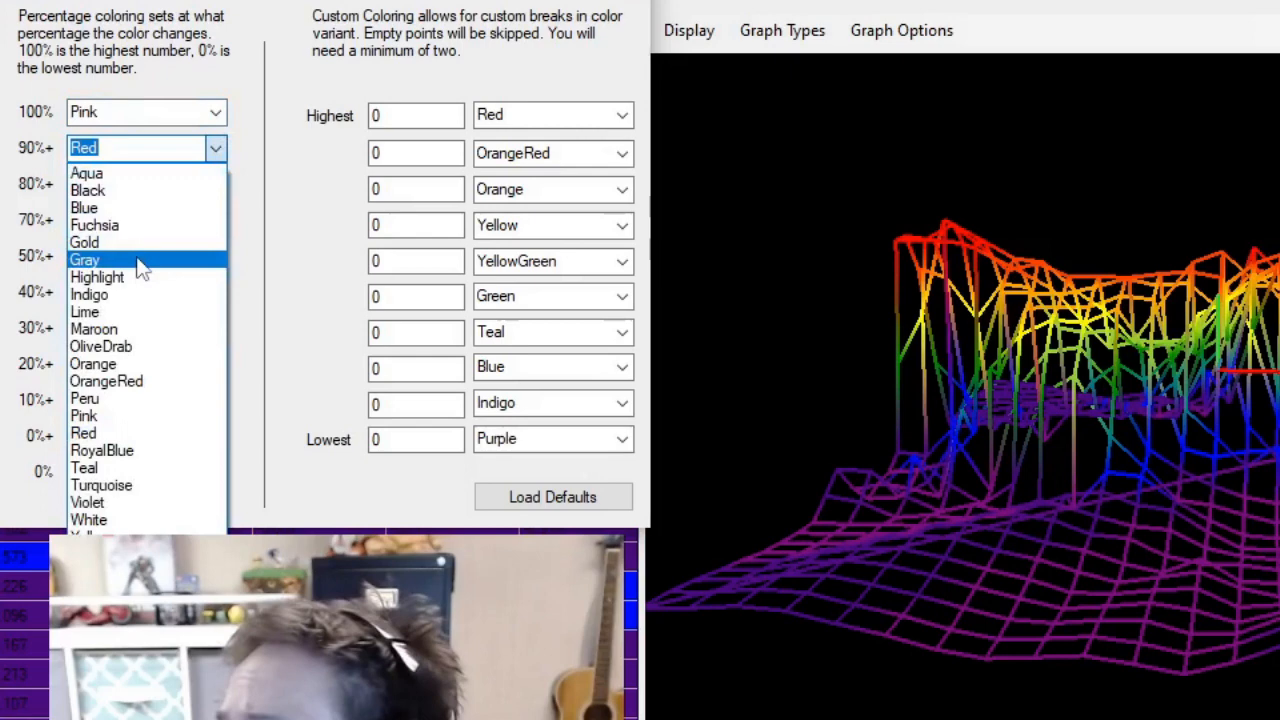
{"action": "left_click", "coordinate": [85, 260]}
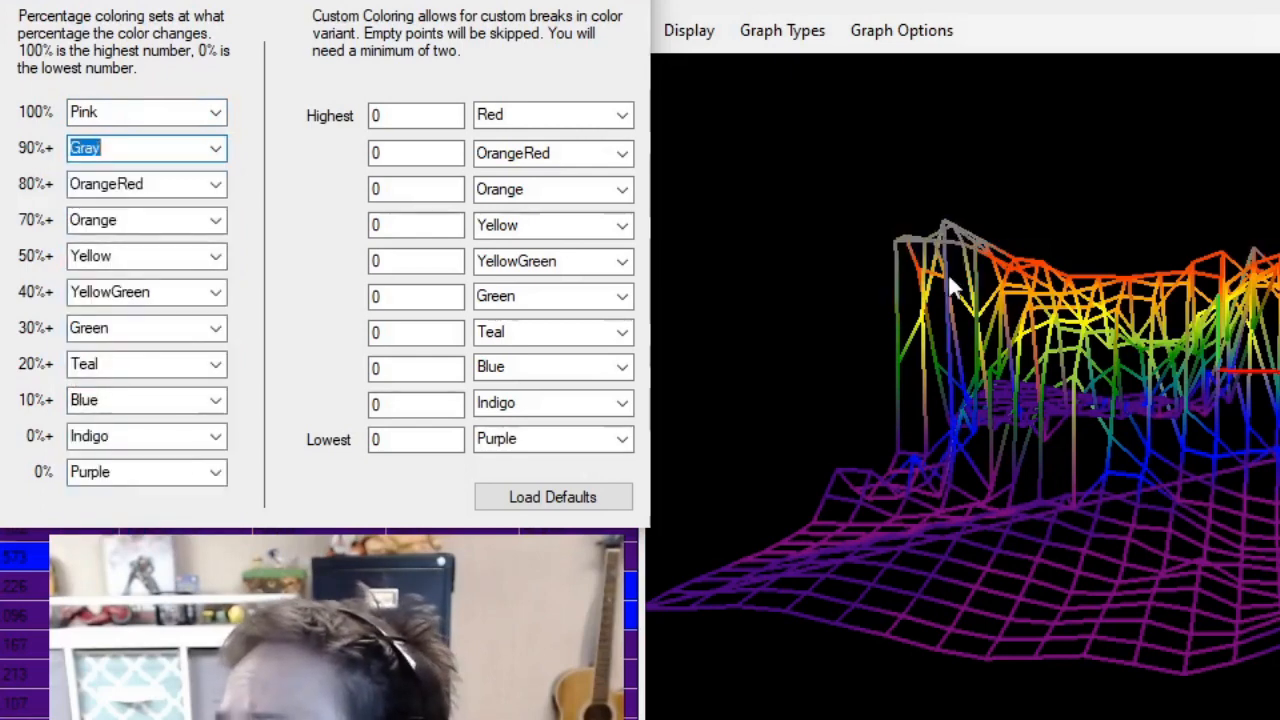
{"action": "mouse_move", "coordinate": [688, 243]}
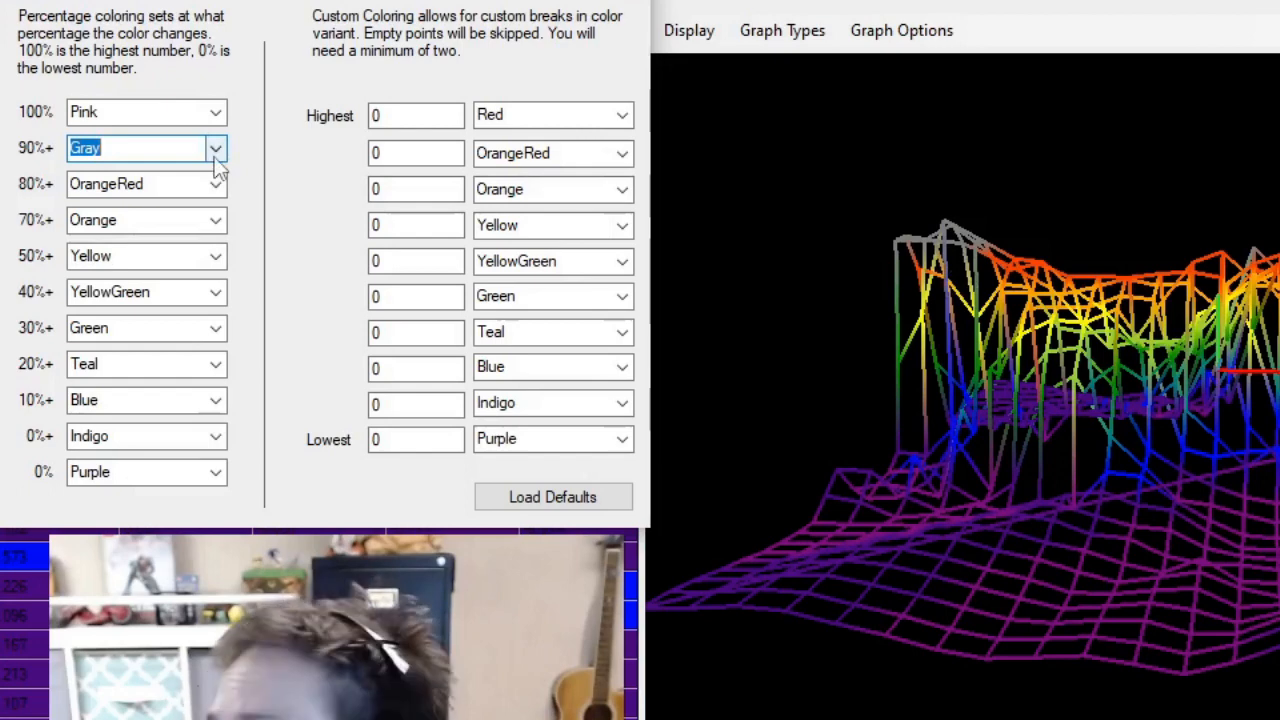
{"action": "left_click", "coordinate": [214, 148]}
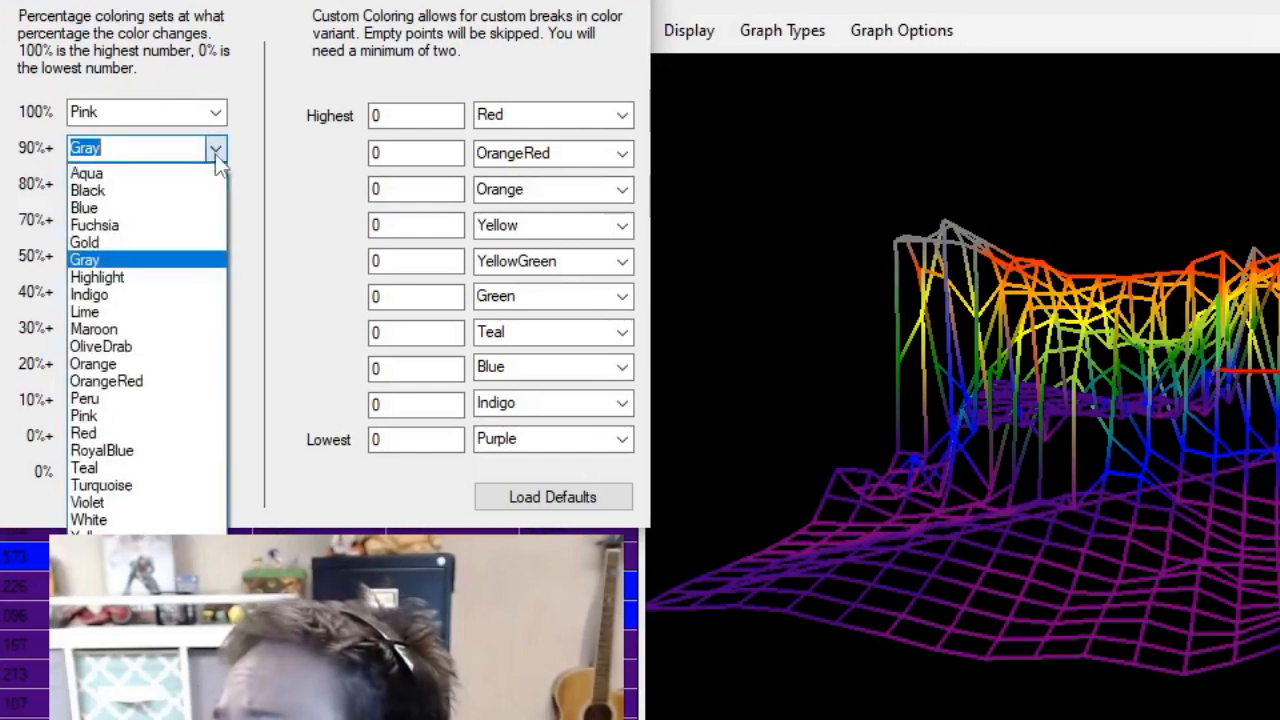
{"action": "mouse_move", "coordinate": [101, 485]}
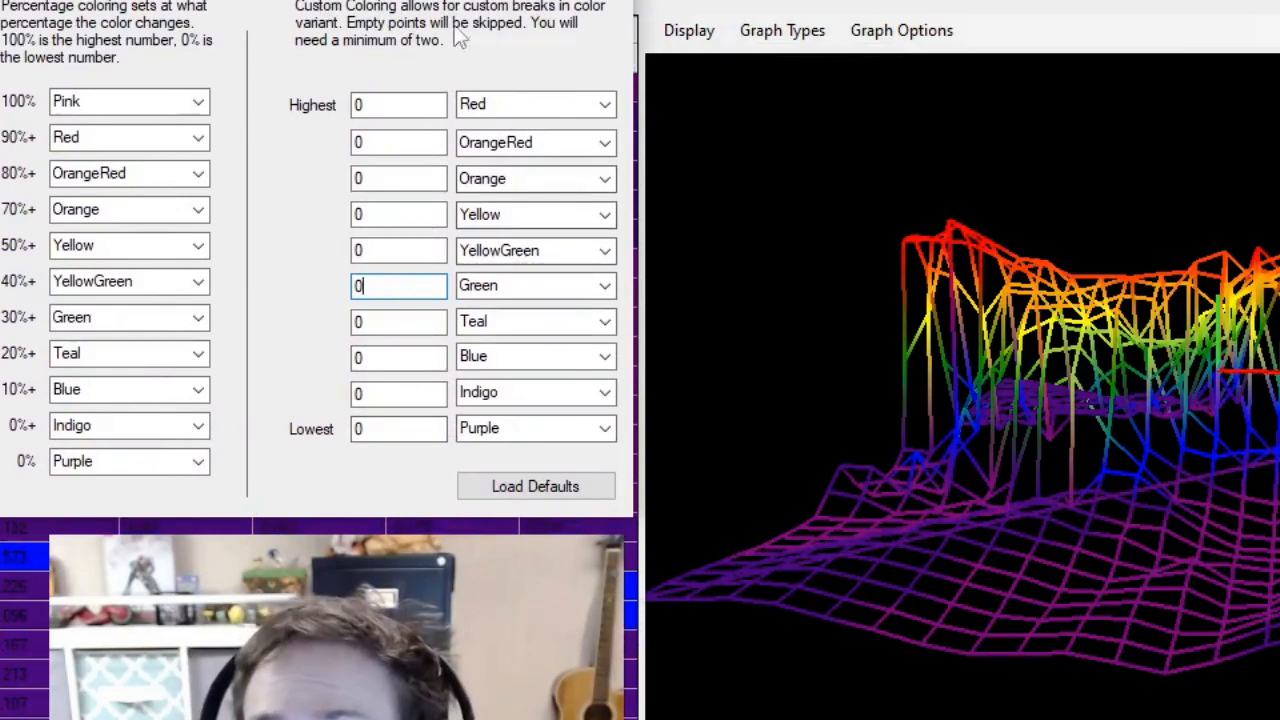
{"action": "mouse_move", "coordinate": [595, 130]}
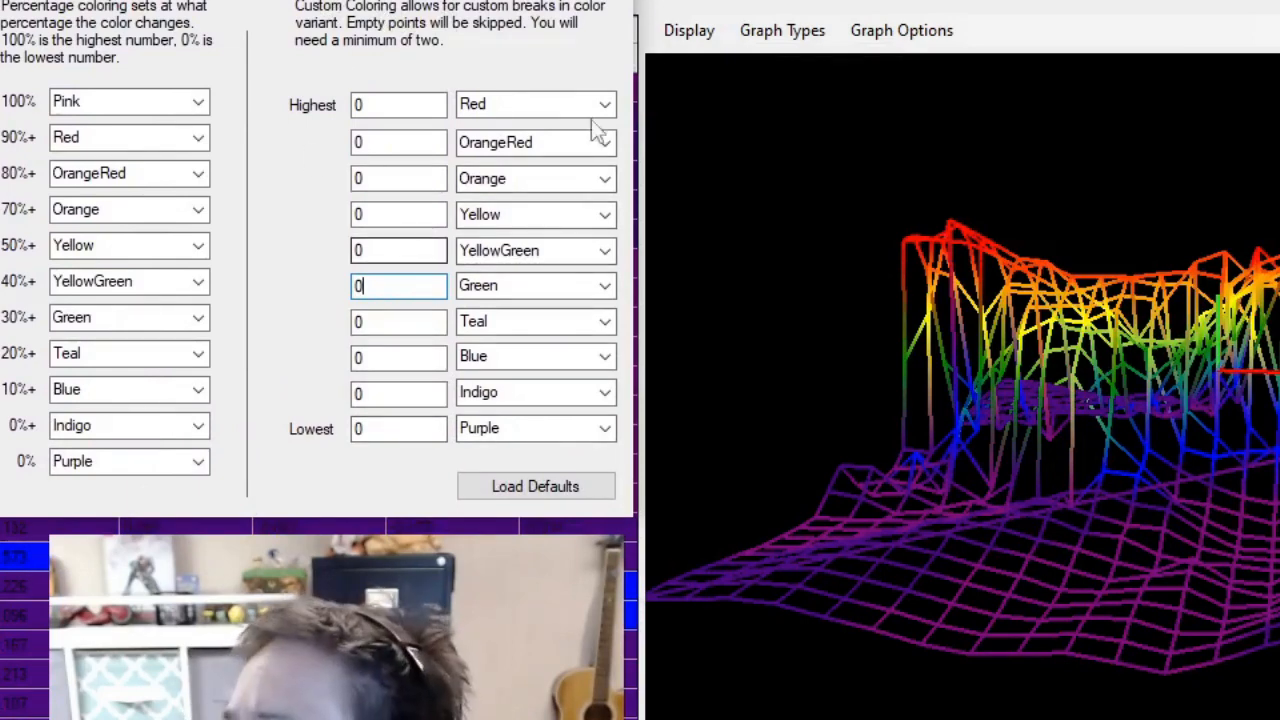
{"action": "left_click", "coordinate": [688, 30]}
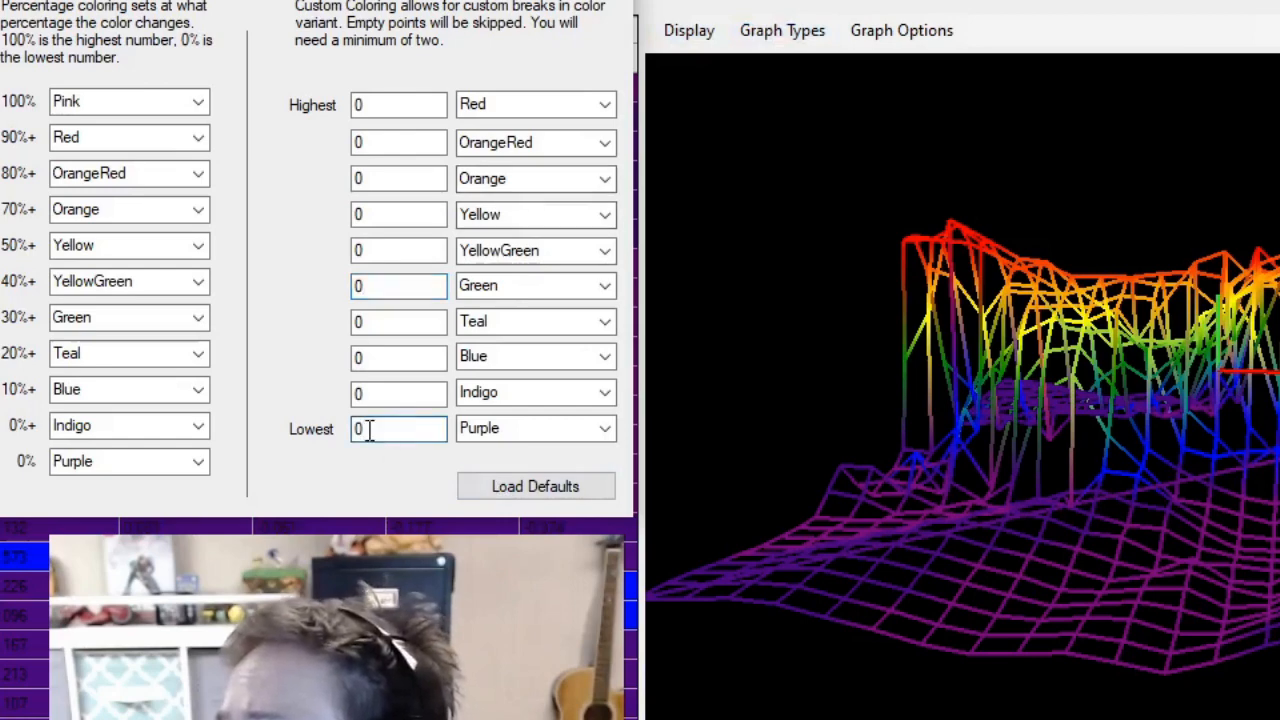
{"action": "left_click", "coordinate": [398, 105]}
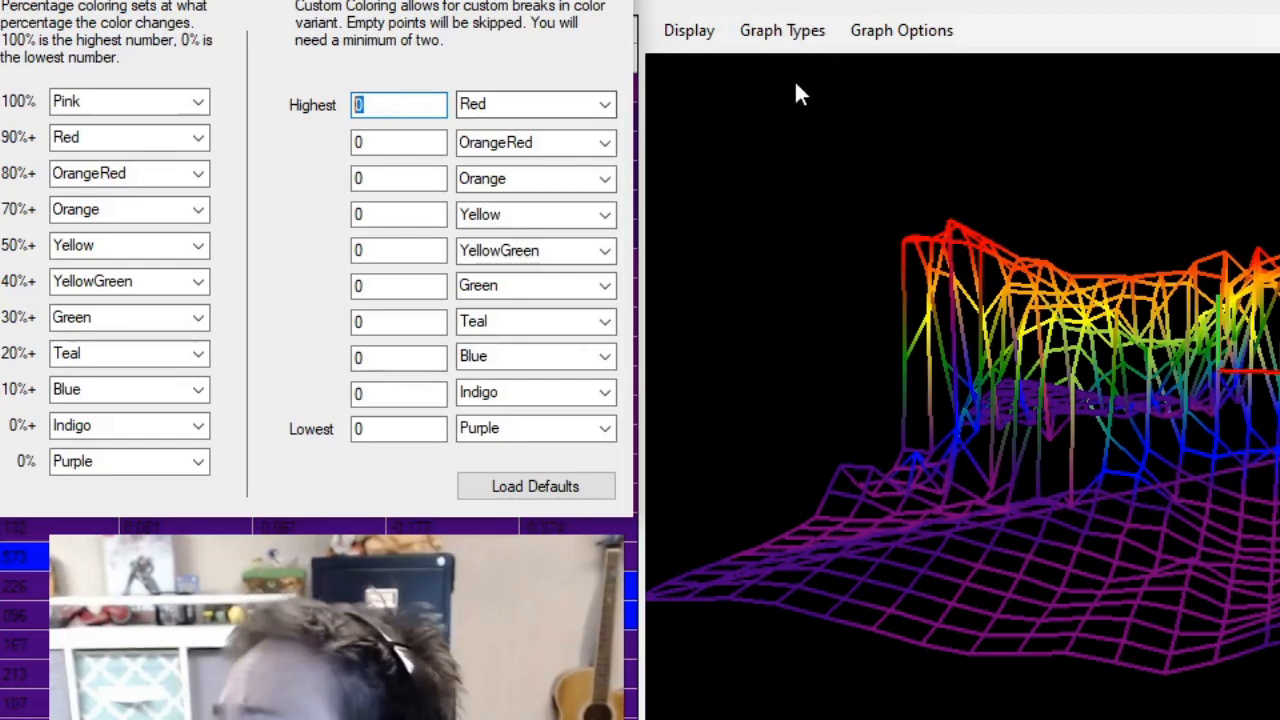
Step: Enter custom thresholds 0.9, 0.8, 0.7 and 0.6 and apply value-based colouring
{"action": "left_click", "coordinate": [688, 29]}
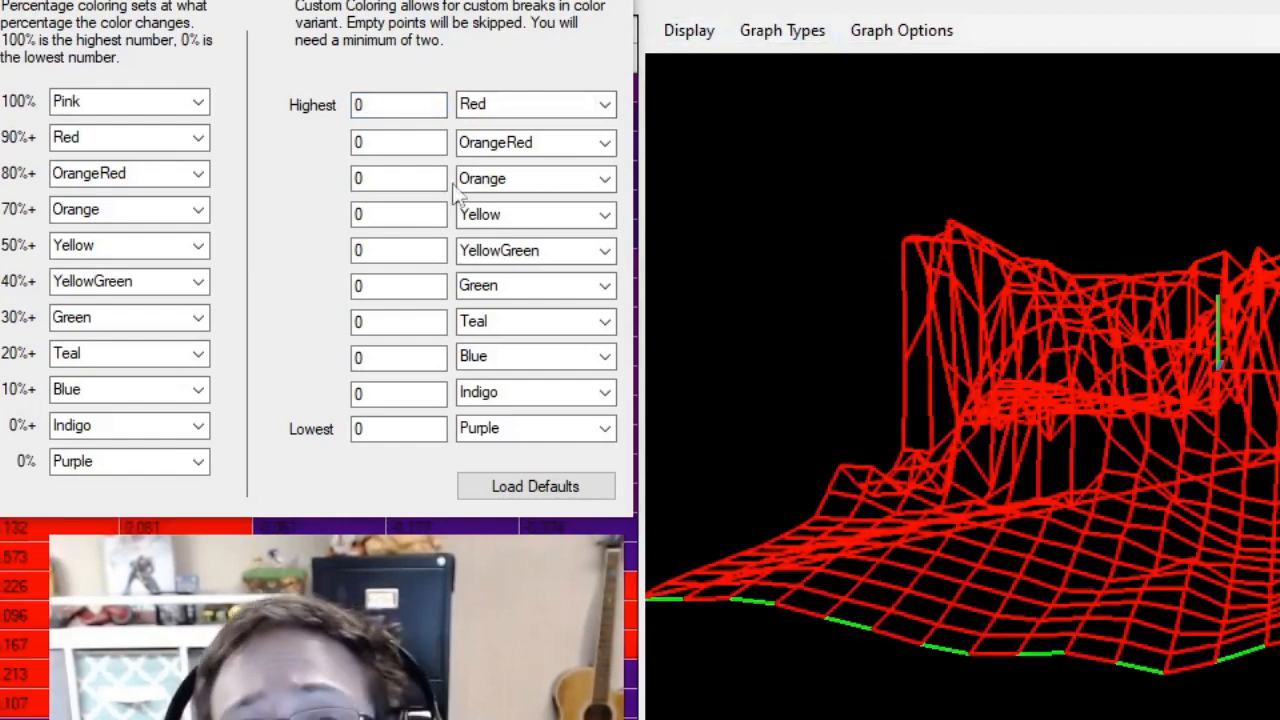
{"action": "left_click", "coordinate": [398, 428]}
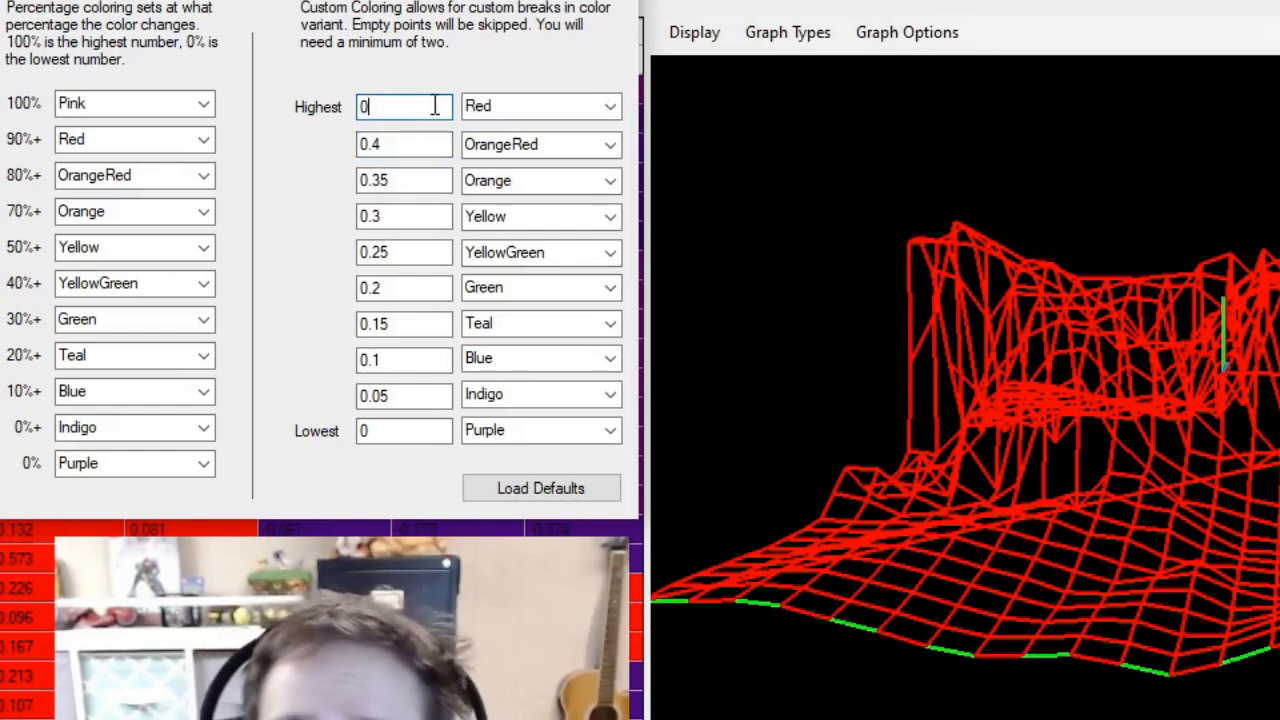
{"action": "mouse_move", "coordinate": [1125, 573]}
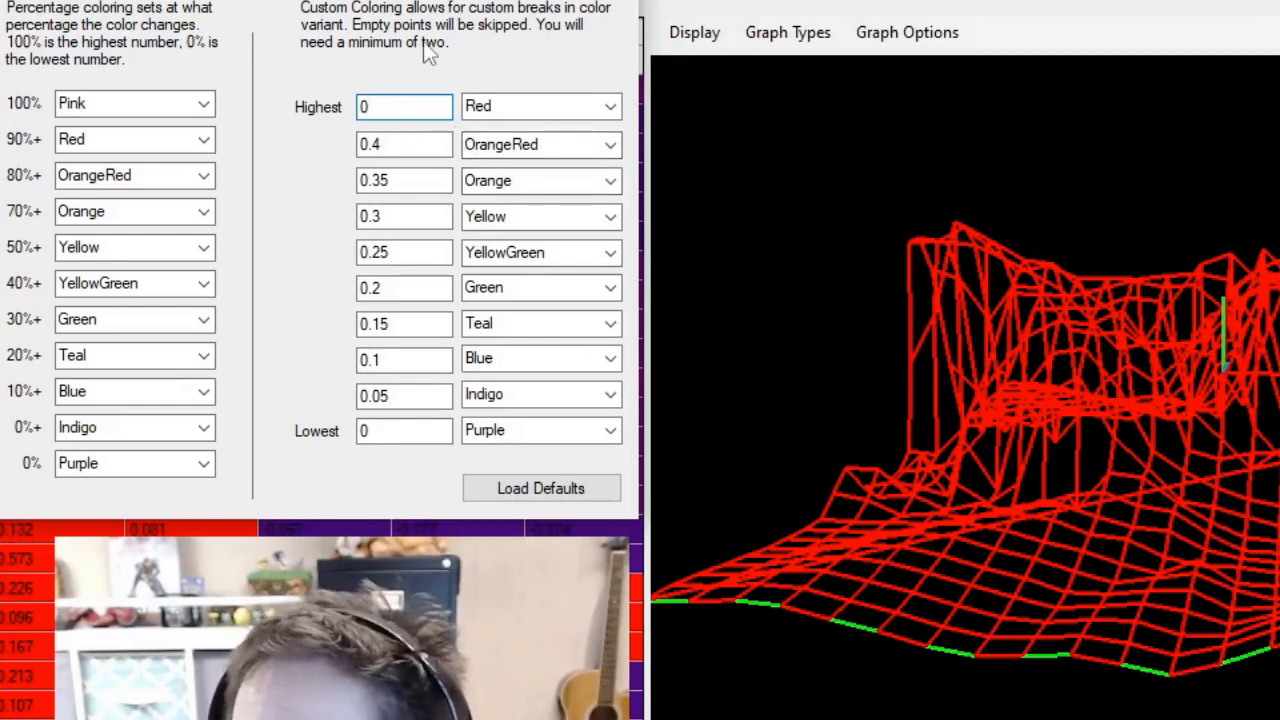
{"action": "type", "text": ".7"}
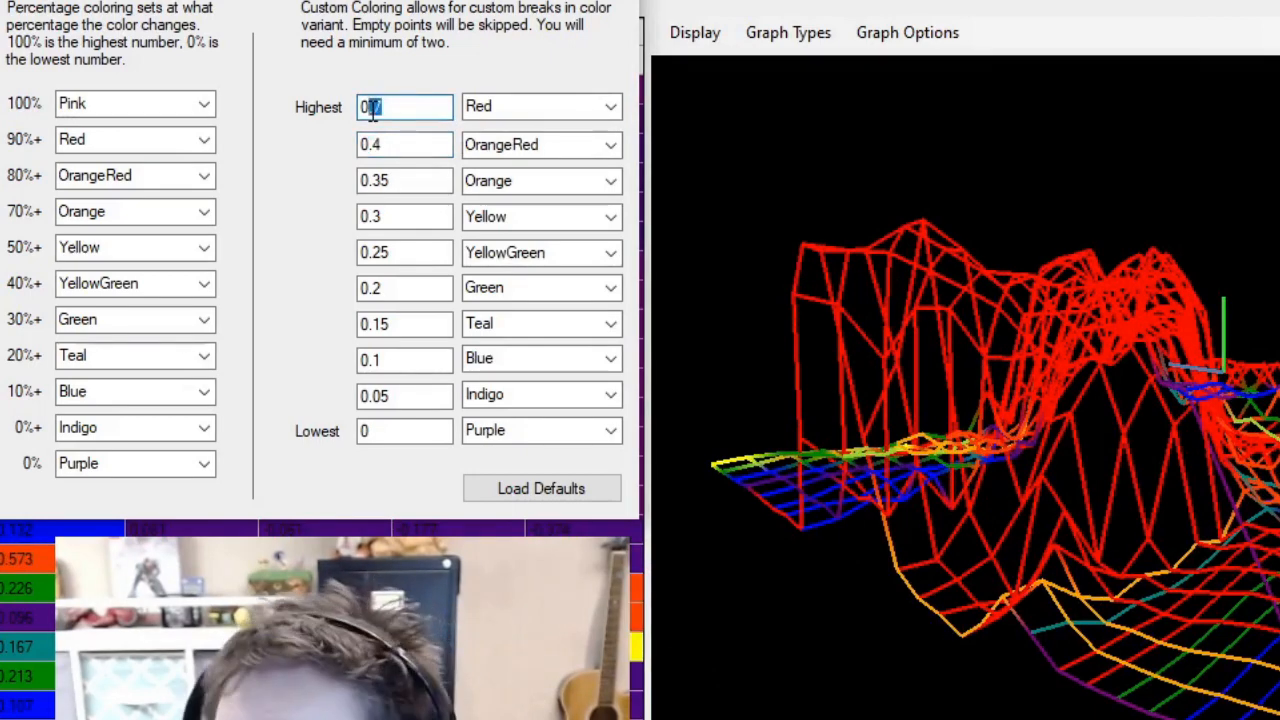
{"action": "type", "text": "0.5"}
{"action": "left_click", "coordinate": [405, 144]}
{"action": "type", "text": "0.8"}
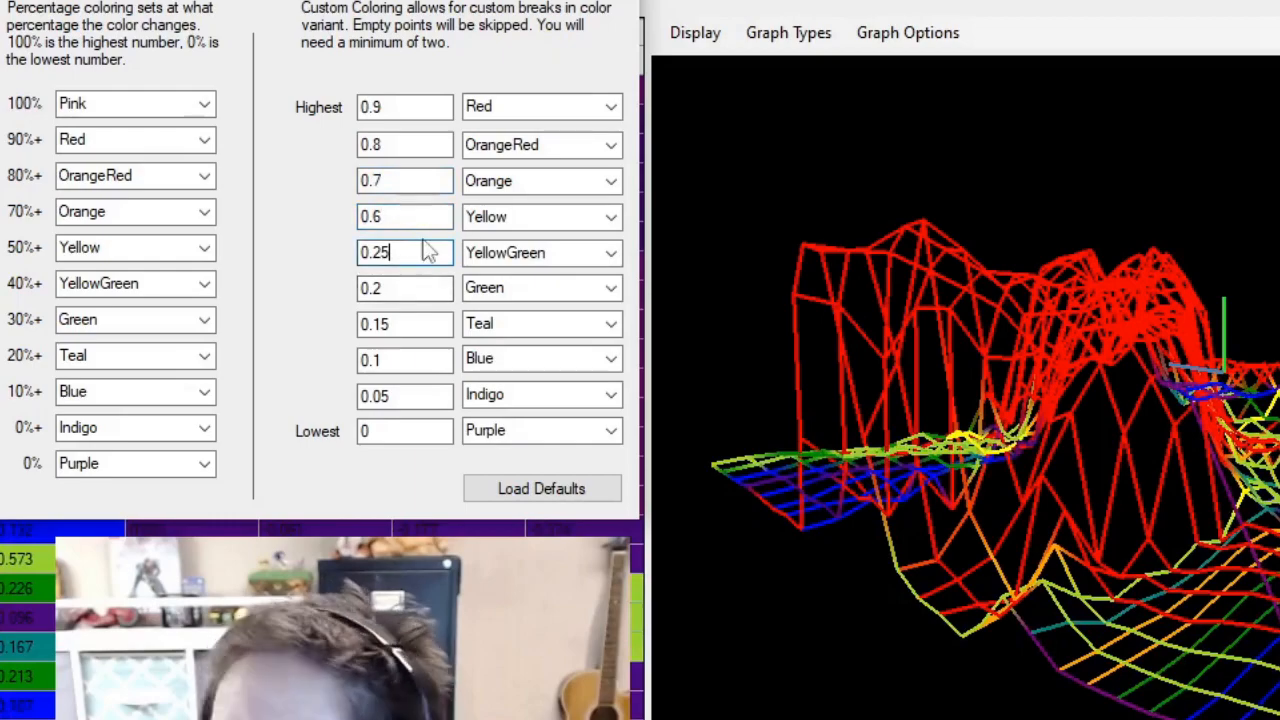
{"action": "type", "text": "0.5"}
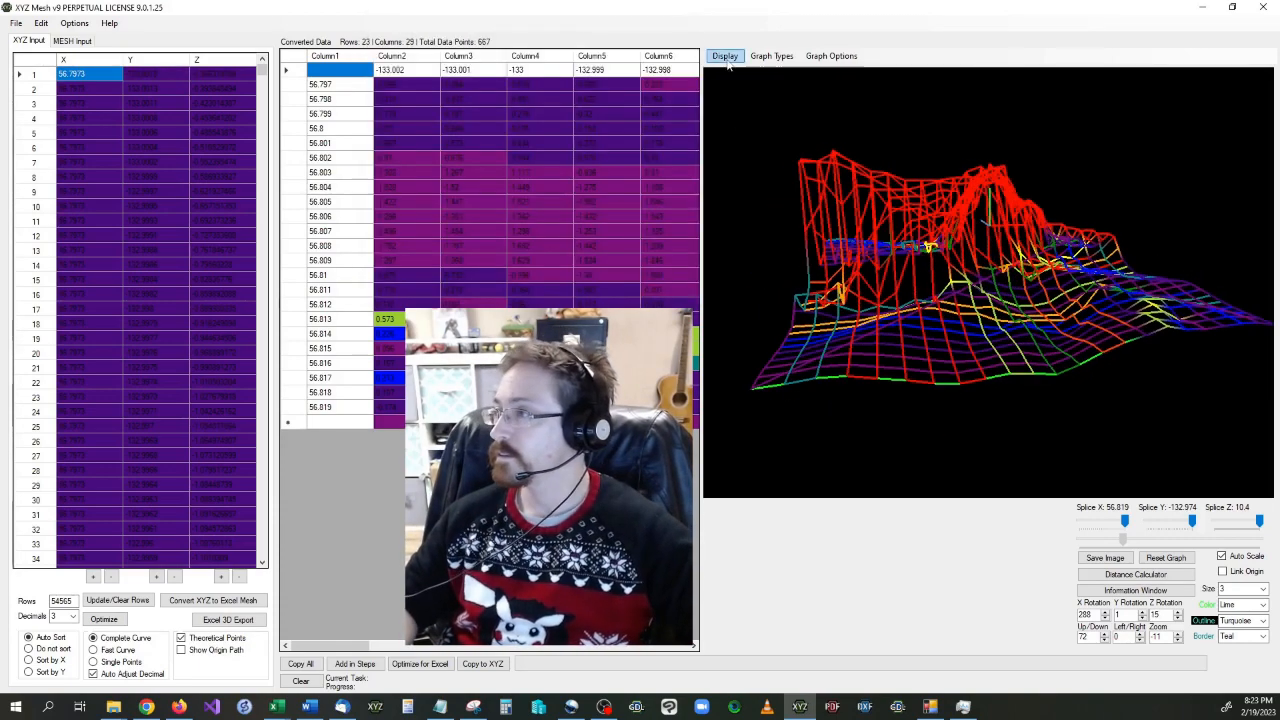
Step: Set Color Effects to No Effects and the mesh Color to YellowGreen
{"action": "left_click", "coordinate": [724, 55]}
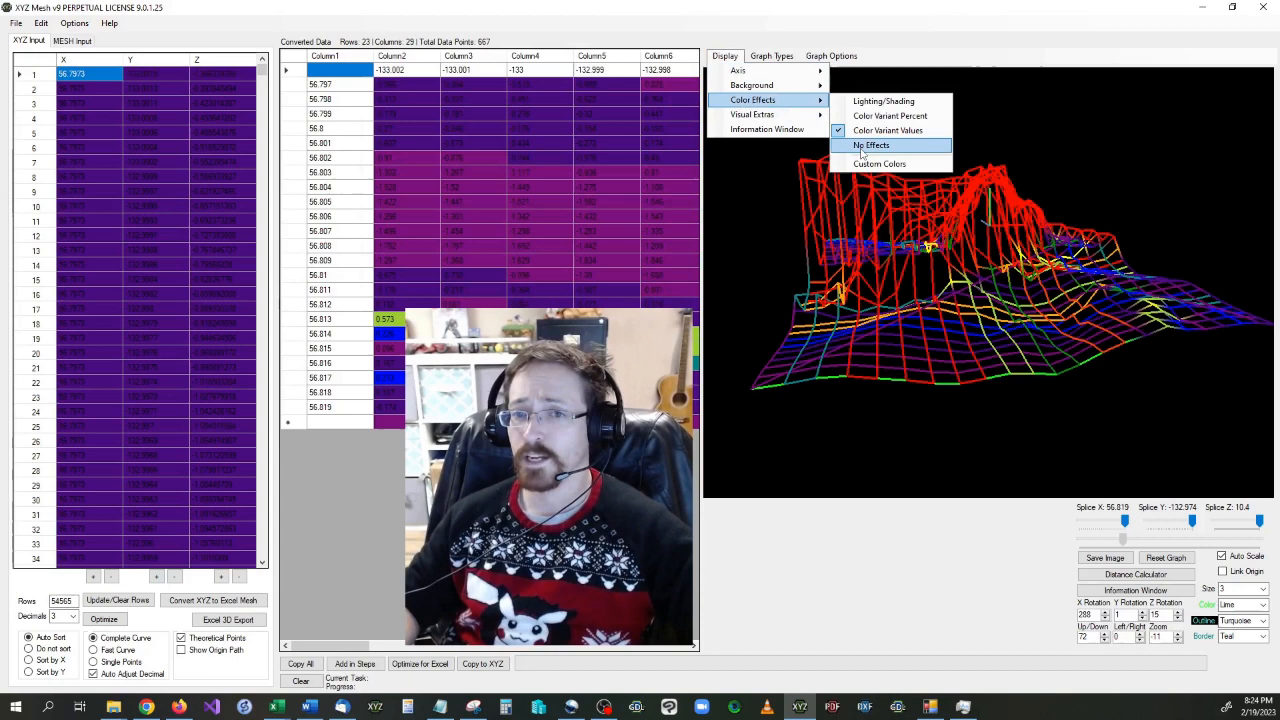
{"action": "left_click", "coordinate": [871, 145]}
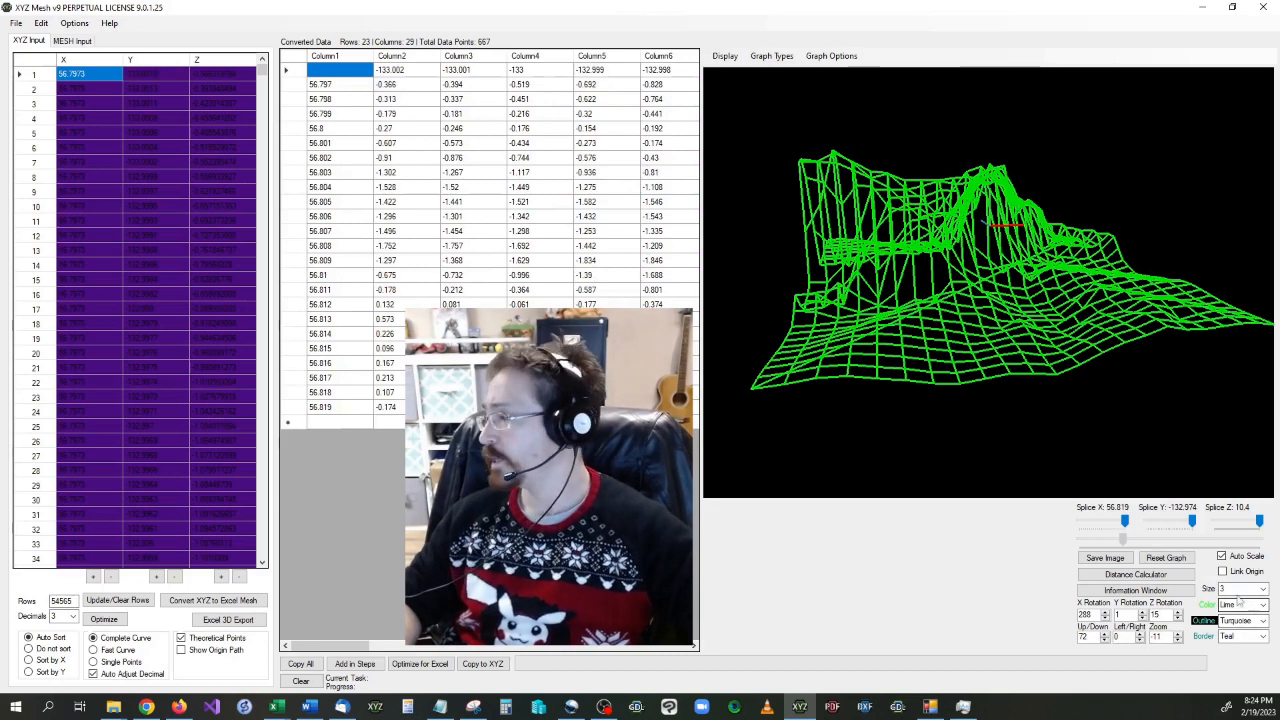
{"action": "left_click", "coordinate": [1262, 605]}
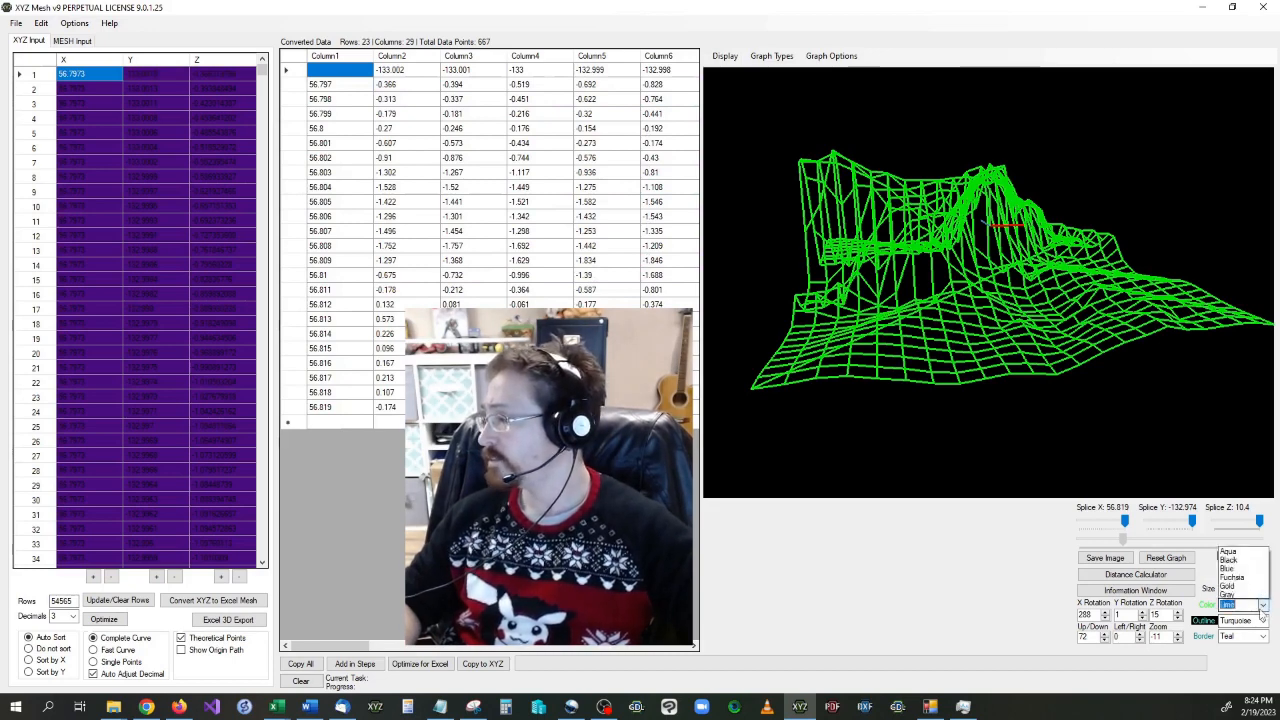
{"action": "left_click", "coordinate": [1240, 604]}
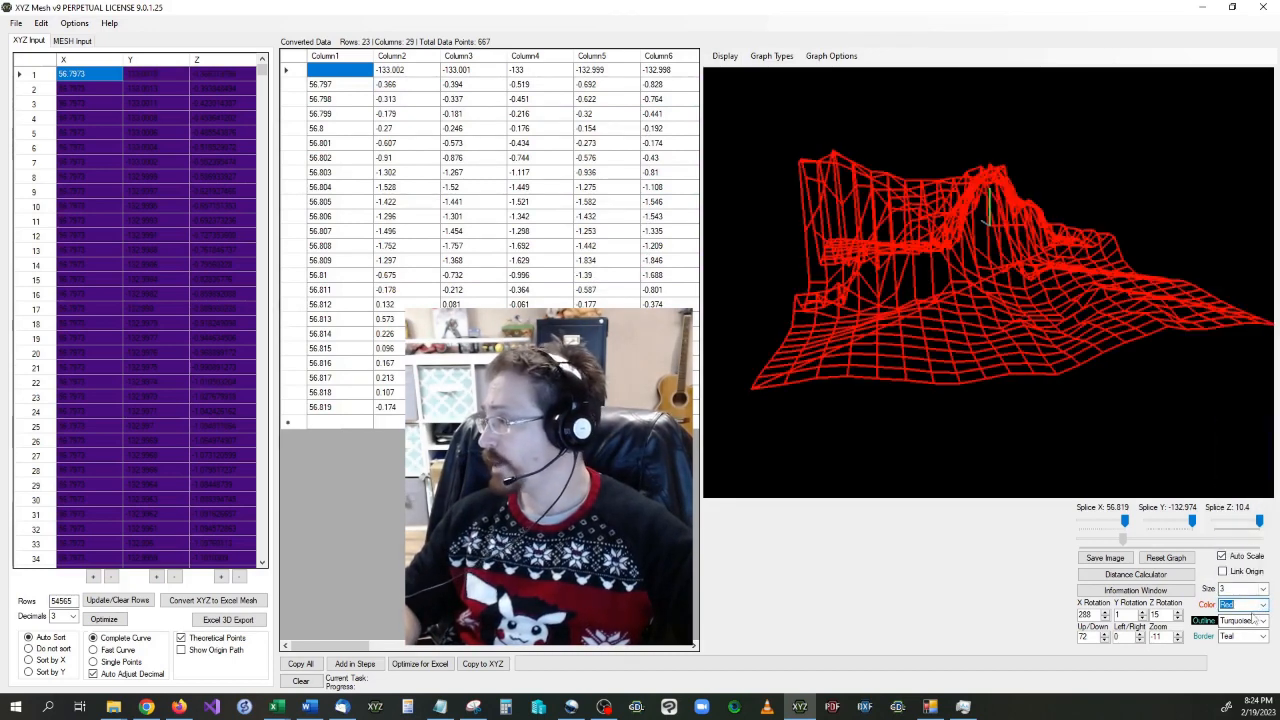
{"action": "left_click", "coordinate": [1240, 604]}
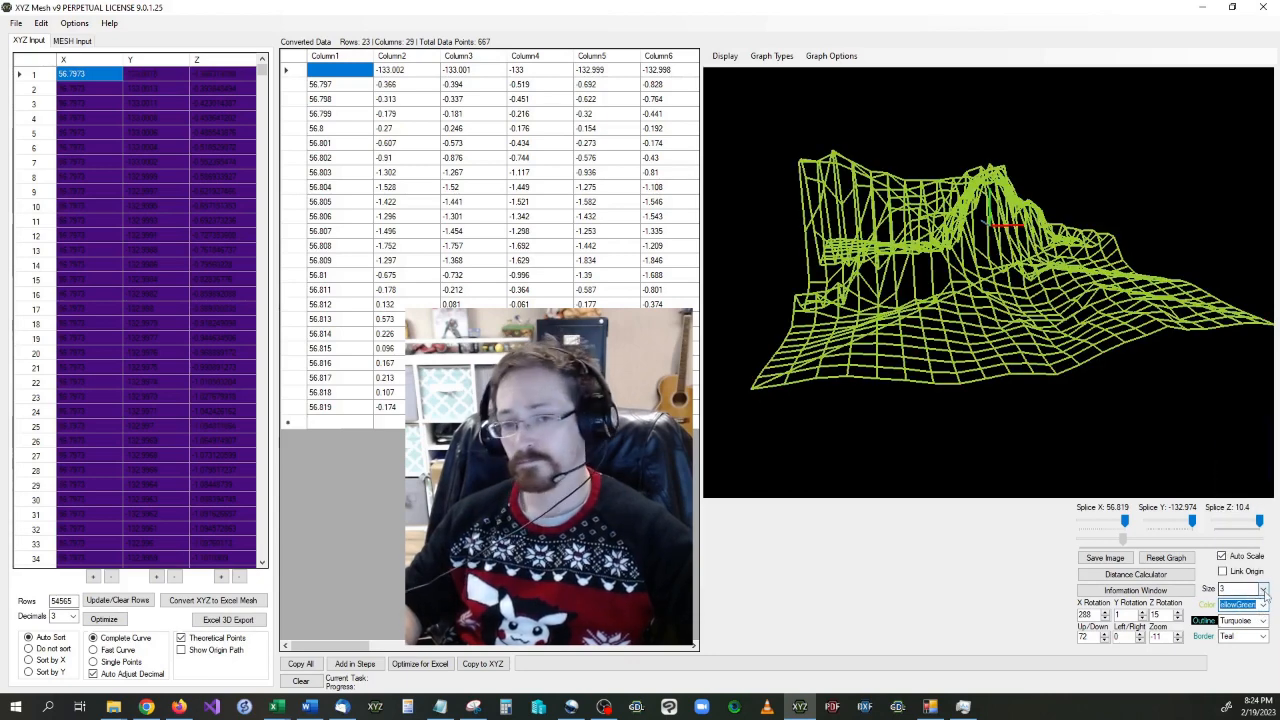
{"action": "left_click", "coordinate": [724, 55]}
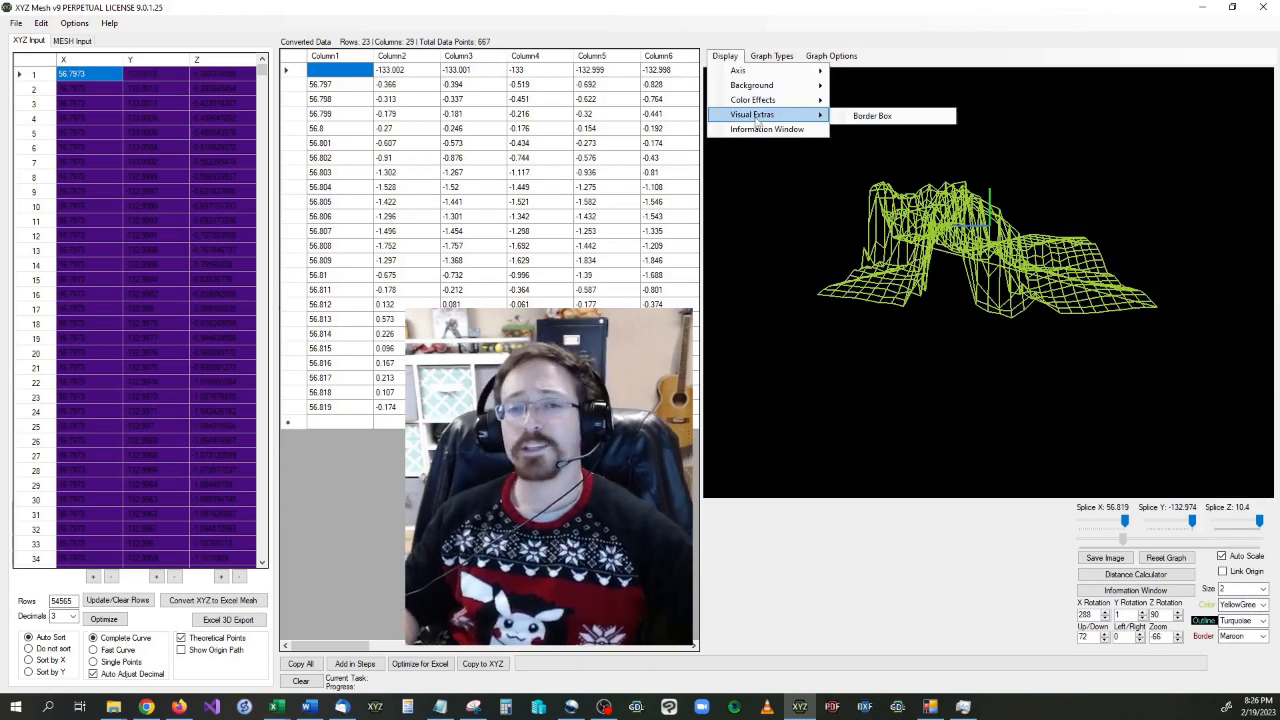
{"action": "mouse_move", "coordinate": [767, 129]}
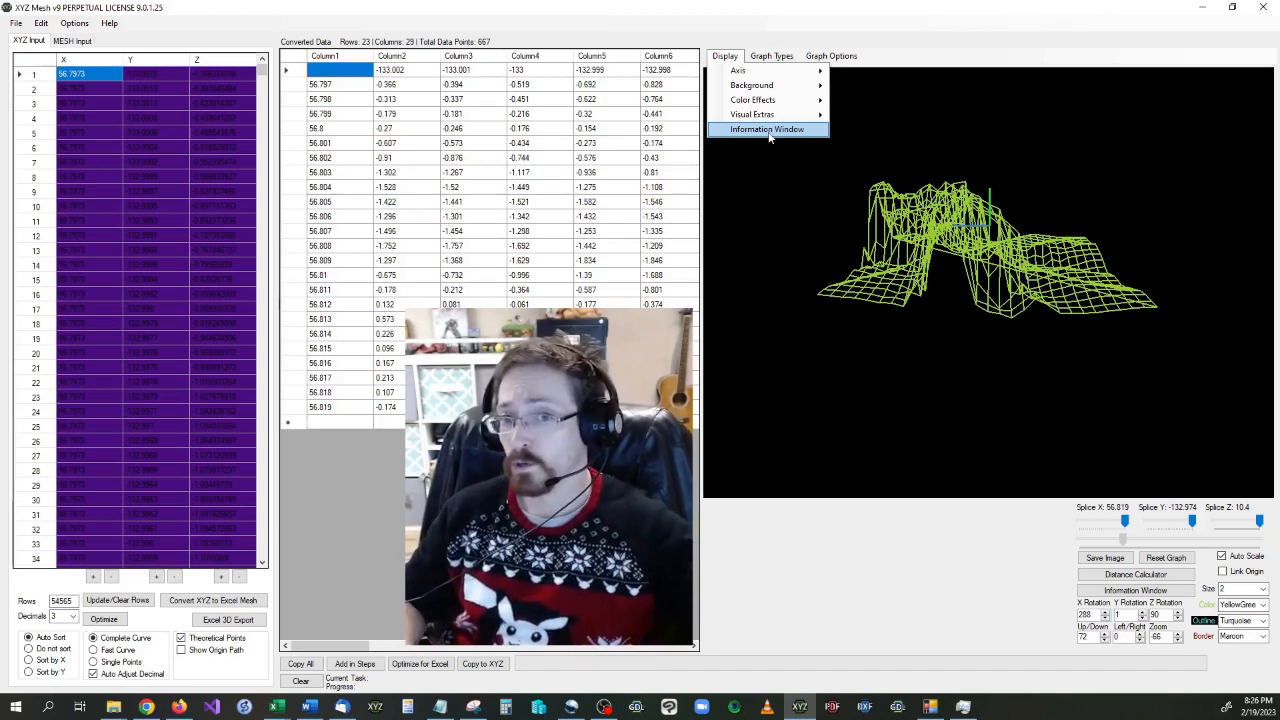
Step: Open the Information Window showing lowest, highest and average X, Y, Z values
{"action": "left_click", "coordinate": [767, 129]}
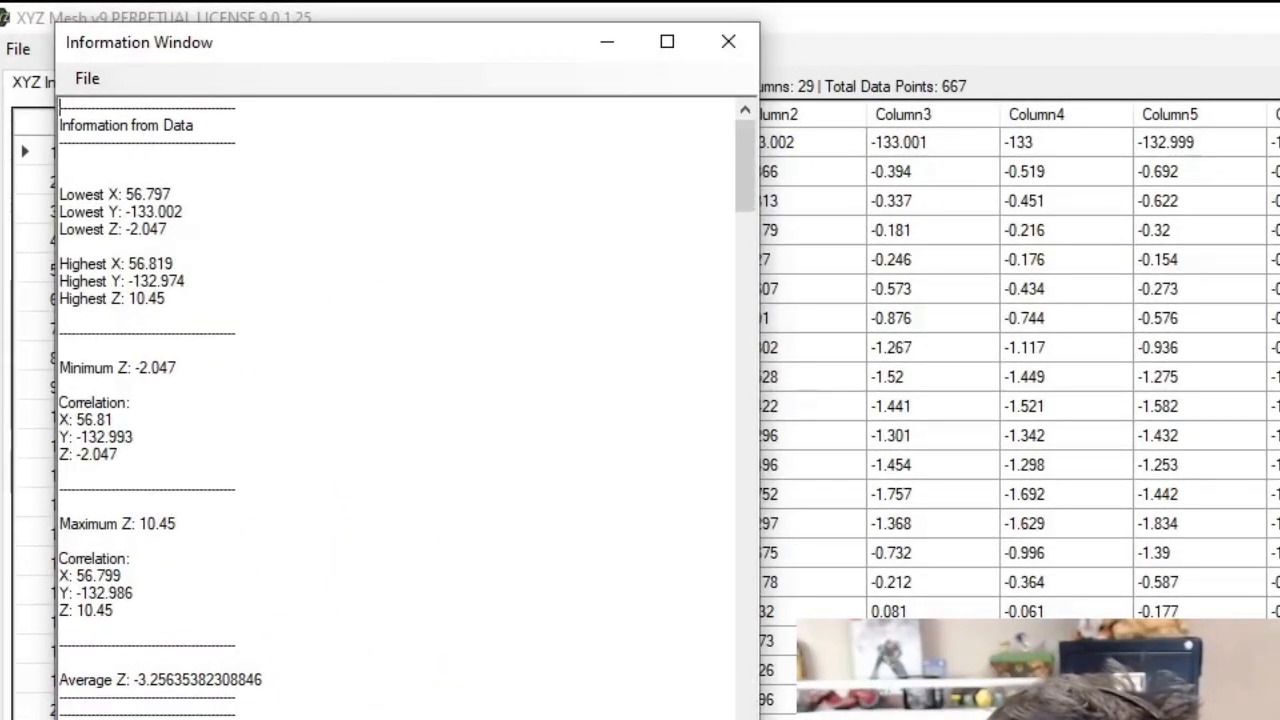
{"action": "left_click", "coordinate": [87, 78]}
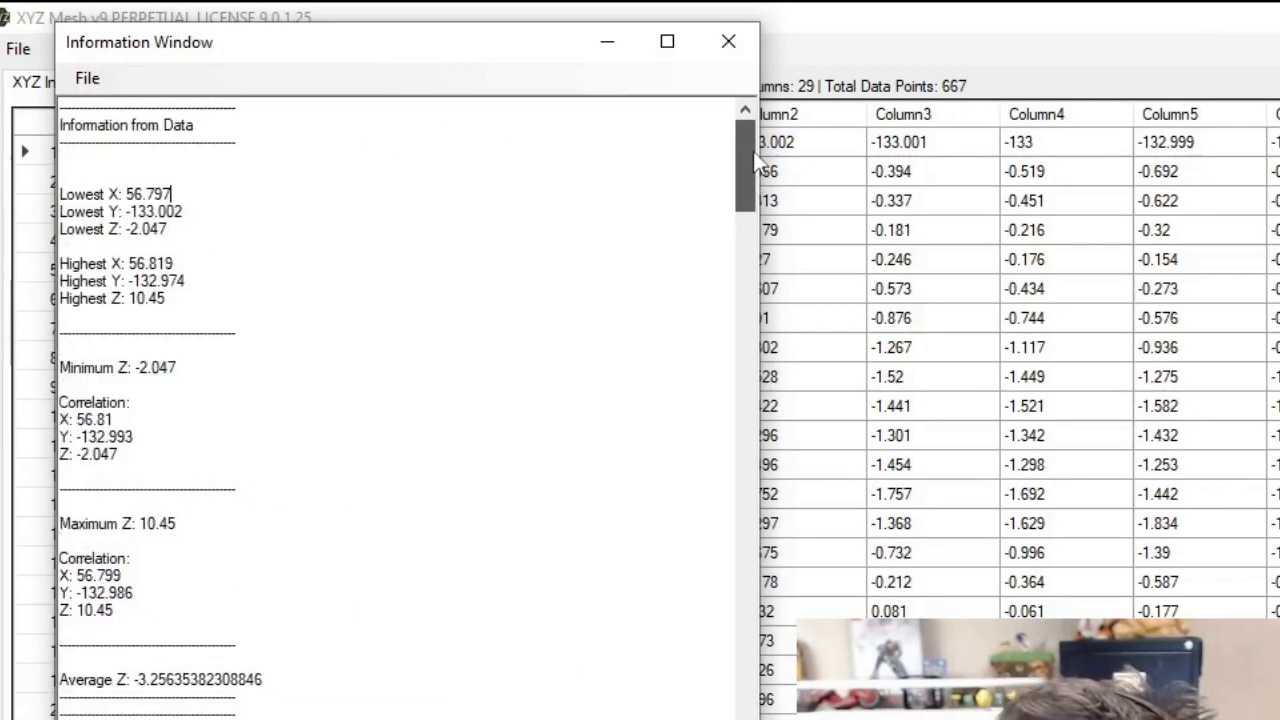
{"action": "left_click_drag", "start_coordinate": [59, 194], "coordinate": [172, 236]}
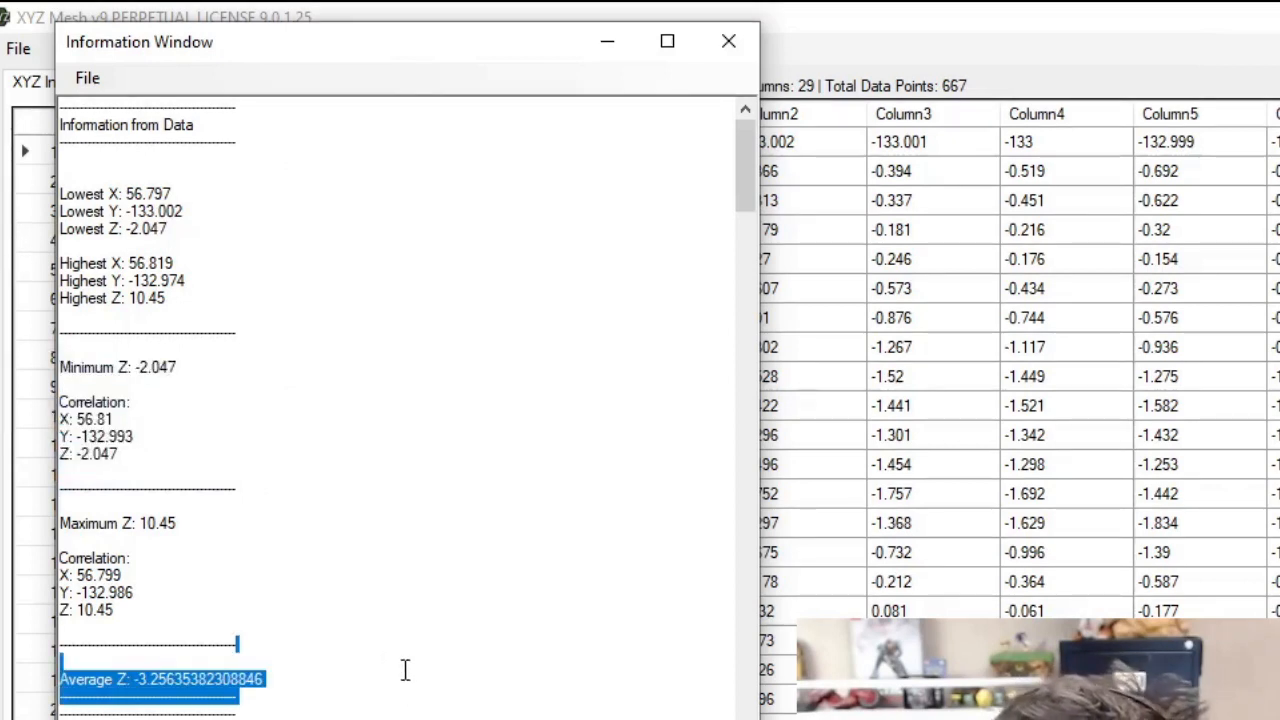
{"action": "scroll", "scroll_direction": "down", "scroll_amount": 3}
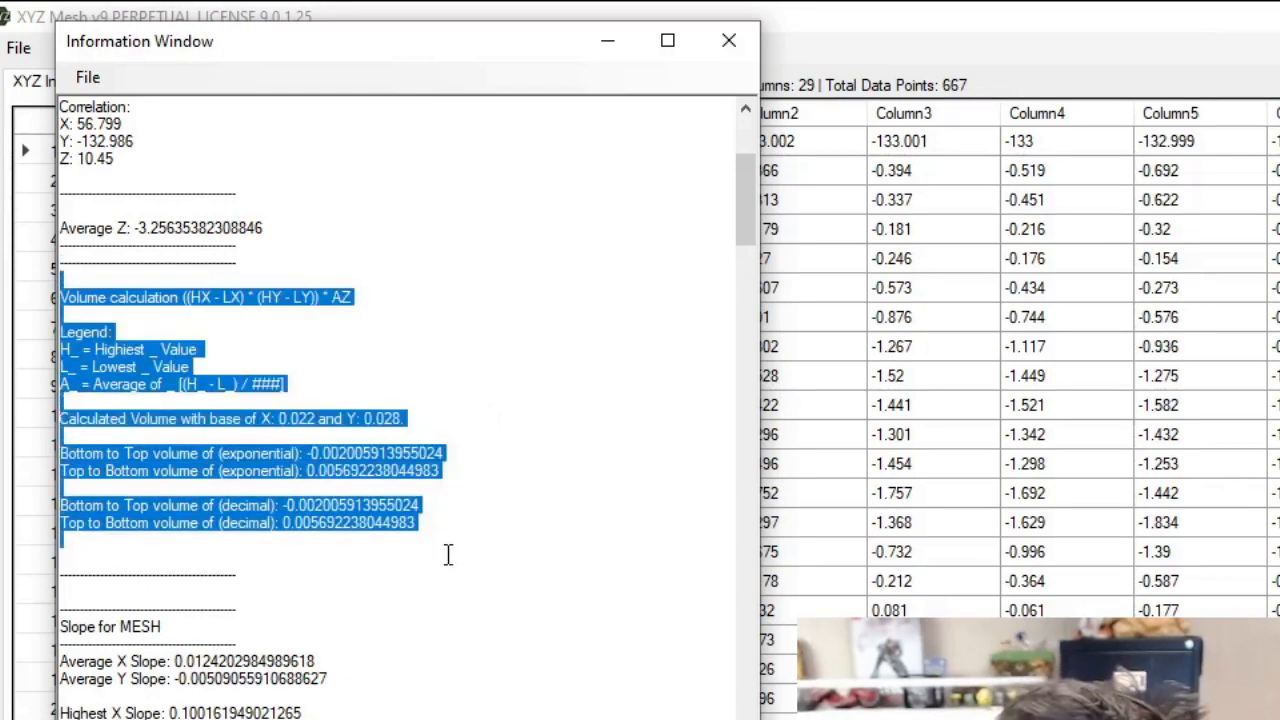
{"action": "scroll", "scroll_direction": "down", "scroll_amount": 3}
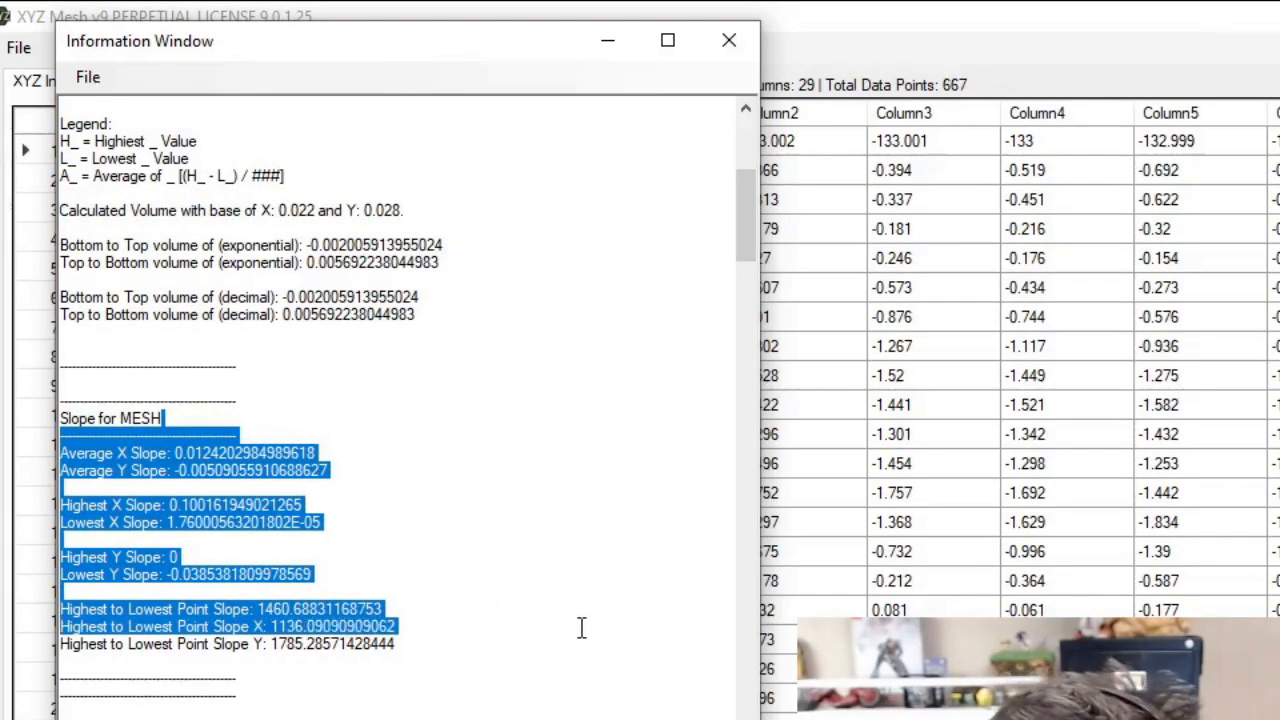
{"action": "scroll", "scroll_direction": "down", "scroll_amount": 3}
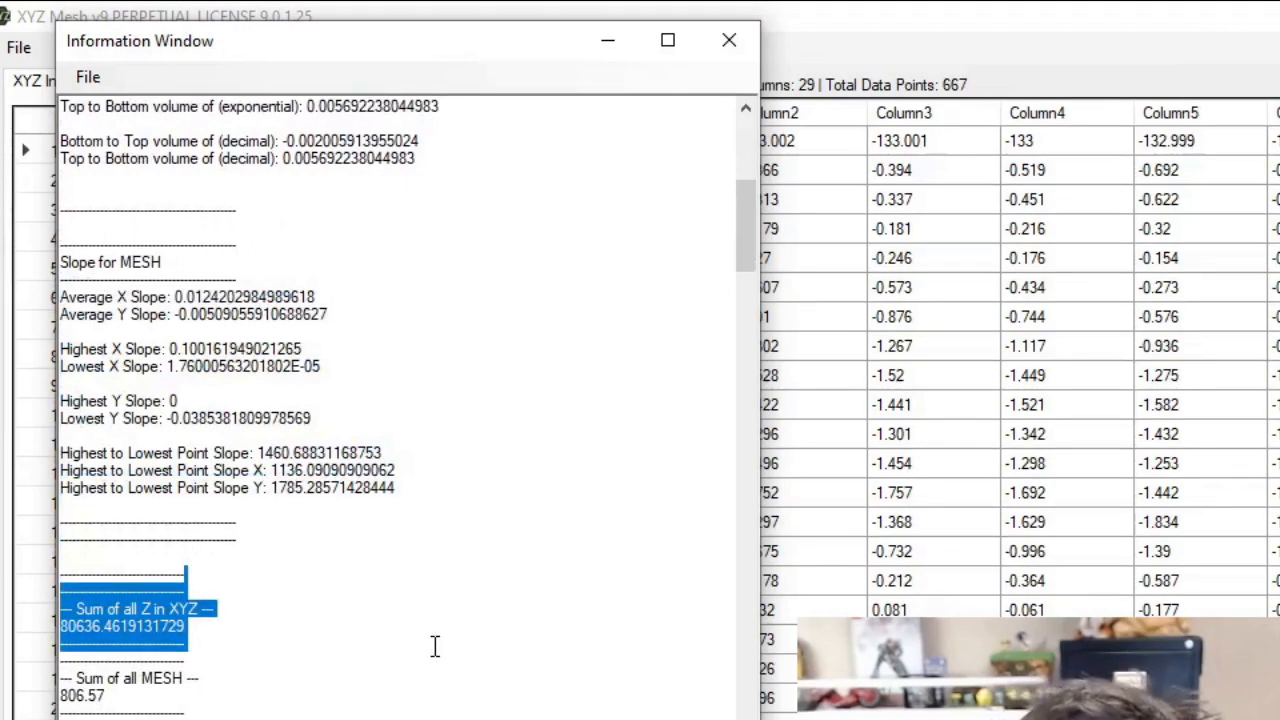
{"action": "mouse_move", "coordinate": [454, 593]}
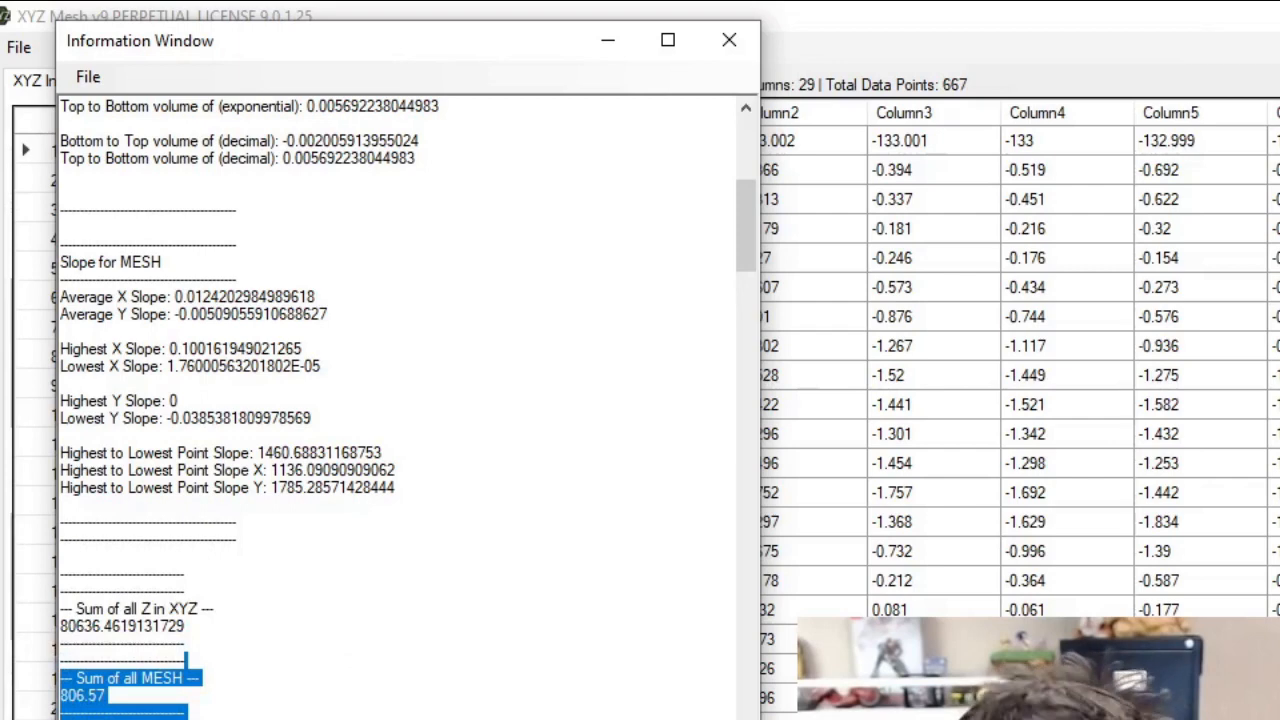
{"action": "scroll", "scroll_direction": "down", "scroll_amount": 3}
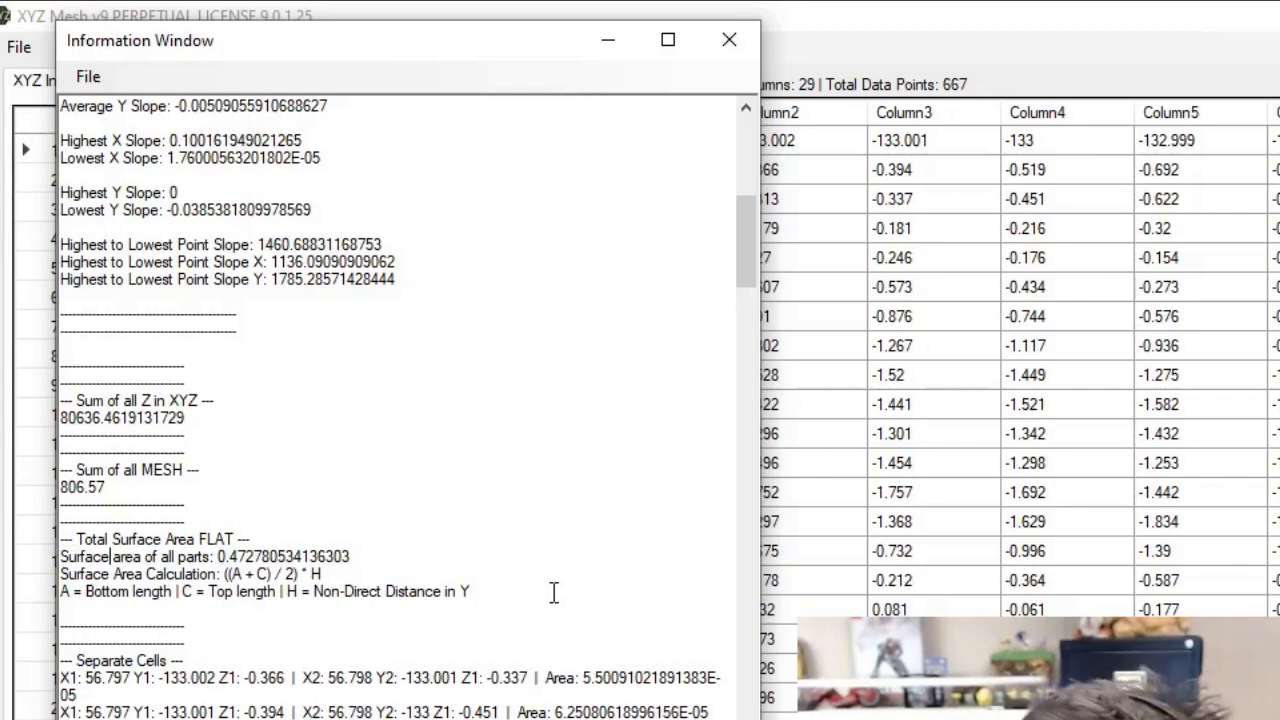
{"action": "mouse_move", "coordinate": [415, 60]}
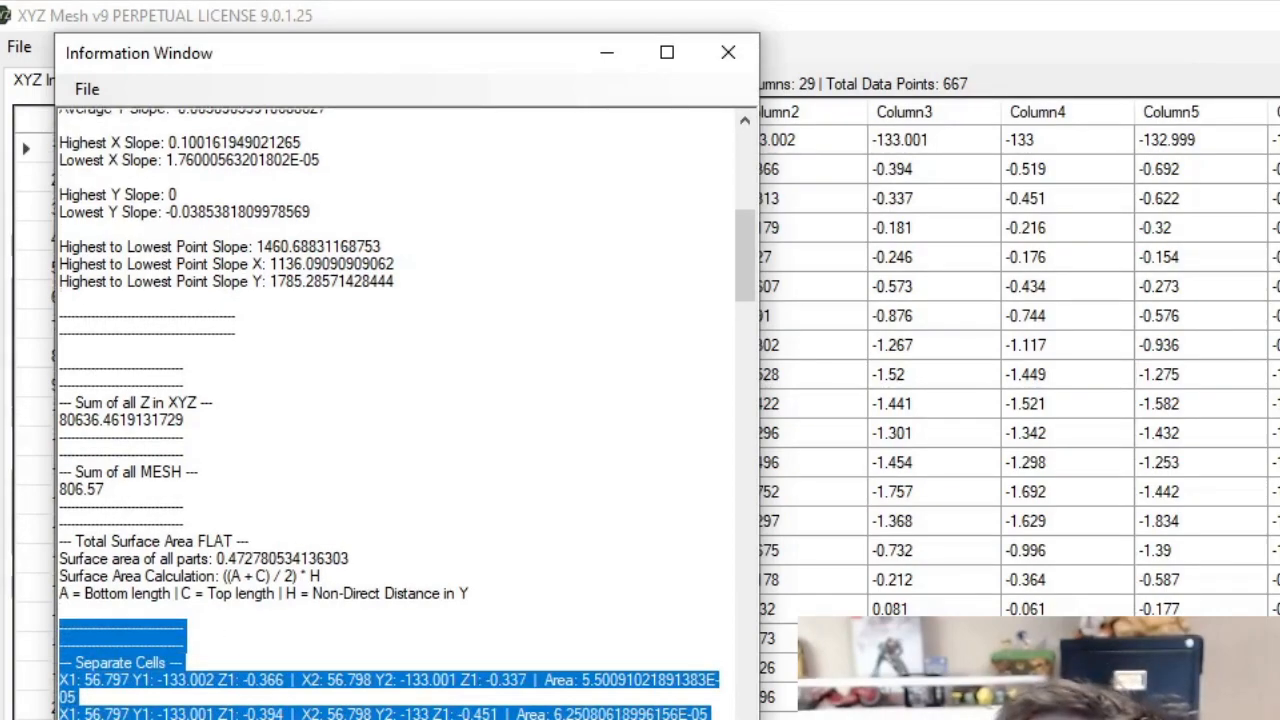
Step: Scroll through the per-cell surface areas, then close the Information Window
{"action": "scroll", "scroll_direction": "down", "scroll_amount": 3}
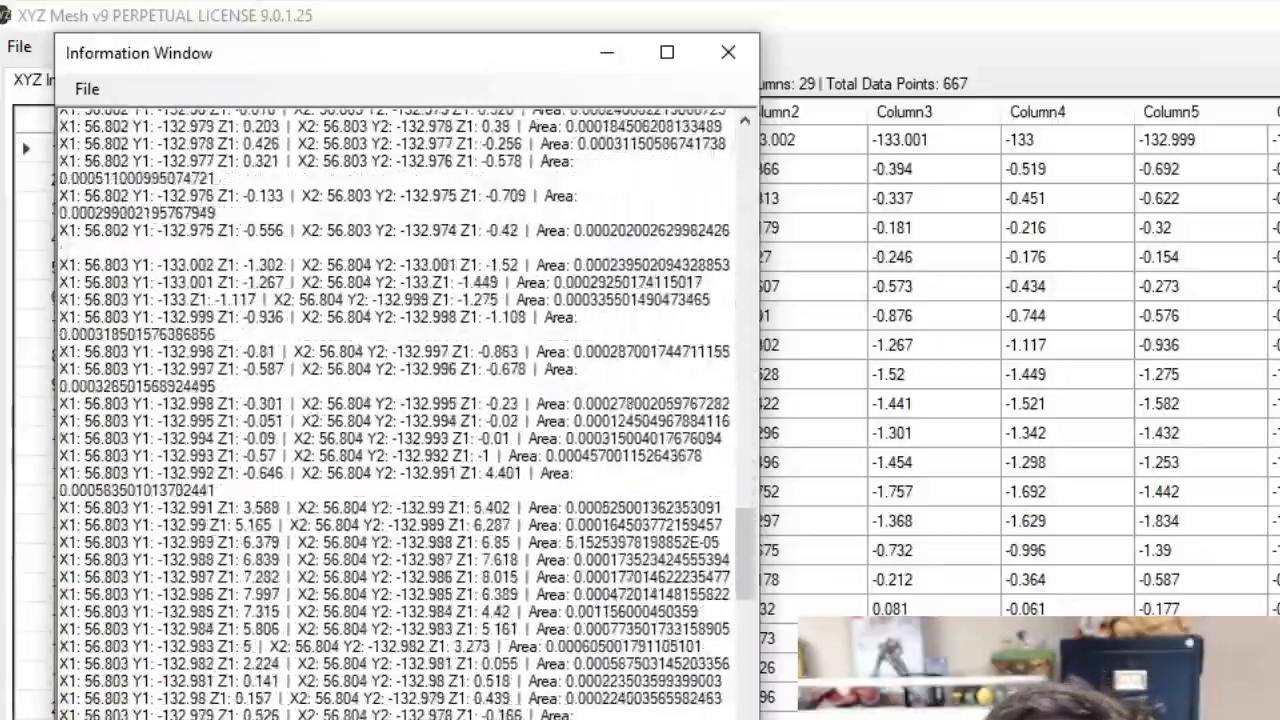
{"action": "scroll", "scroll_direction": "down", "scroll_amount": 3}
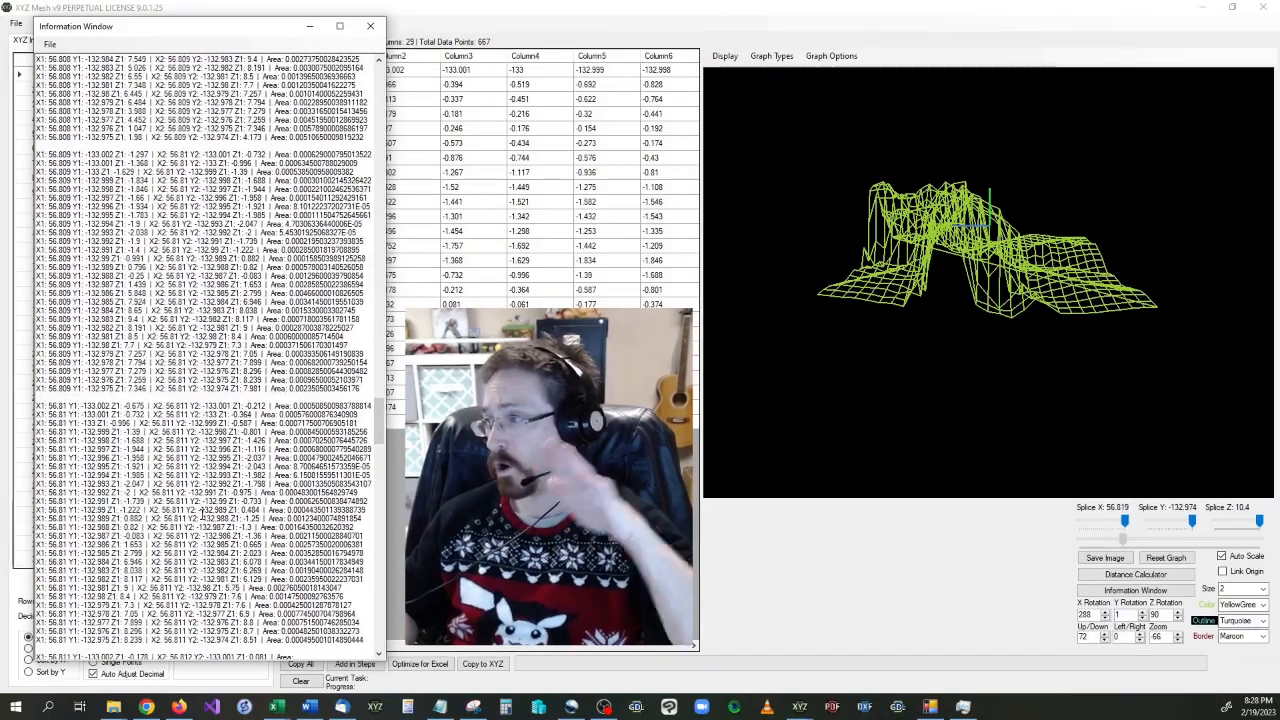
{"action": "scroll", "scroll_direction": "down", "scroll_amount": 3}
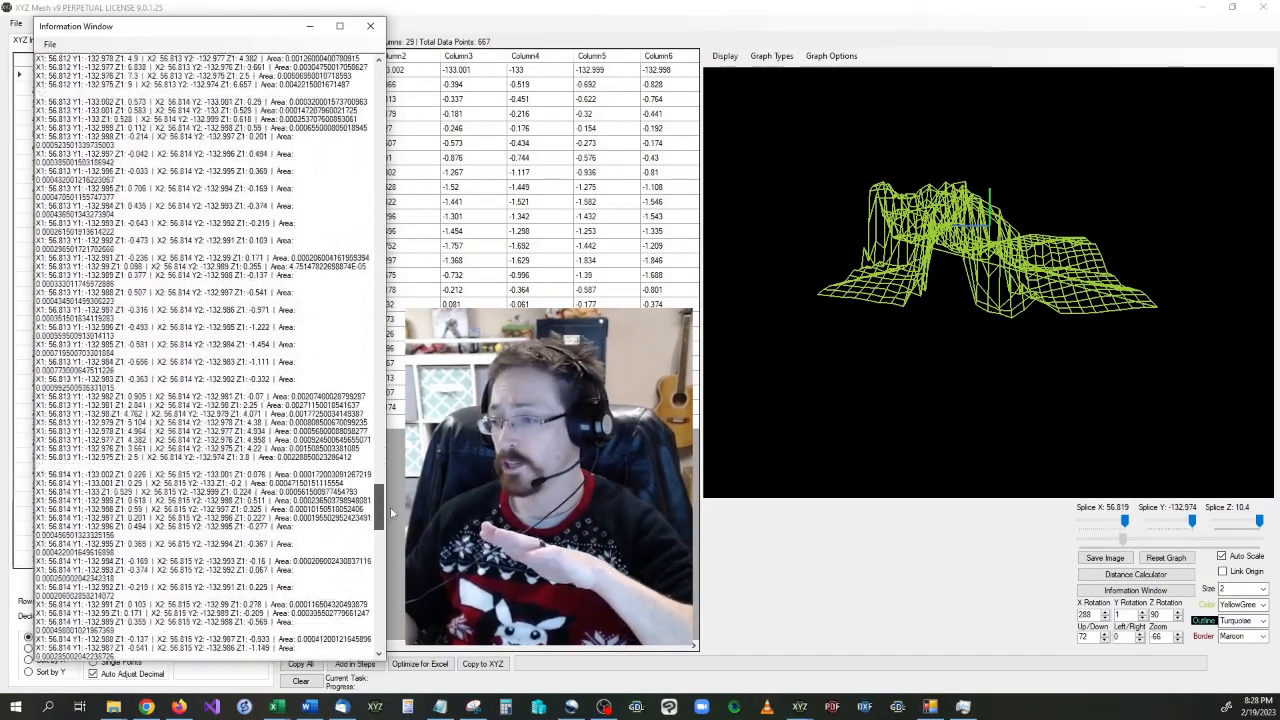
{"action": "scroll", "scroll_direction": "down", "scroll_amount": 3}
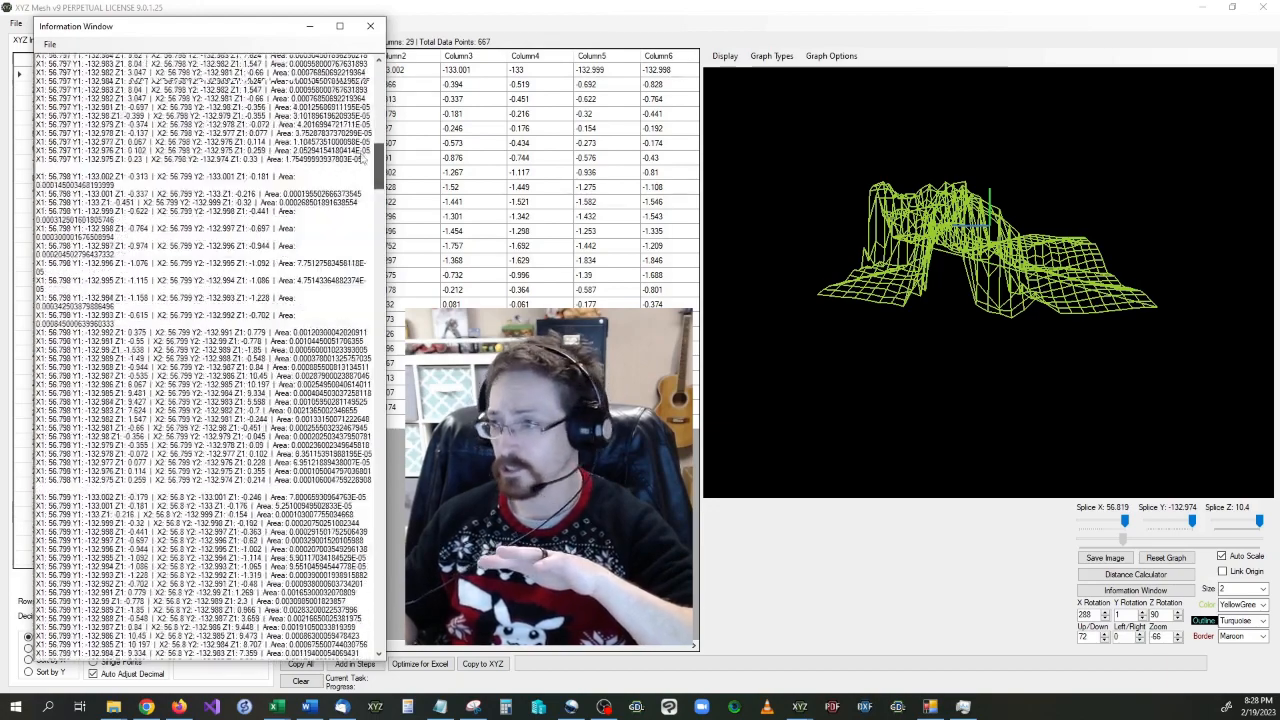
{"action": "left_click", "coordinate": [371, 26]}
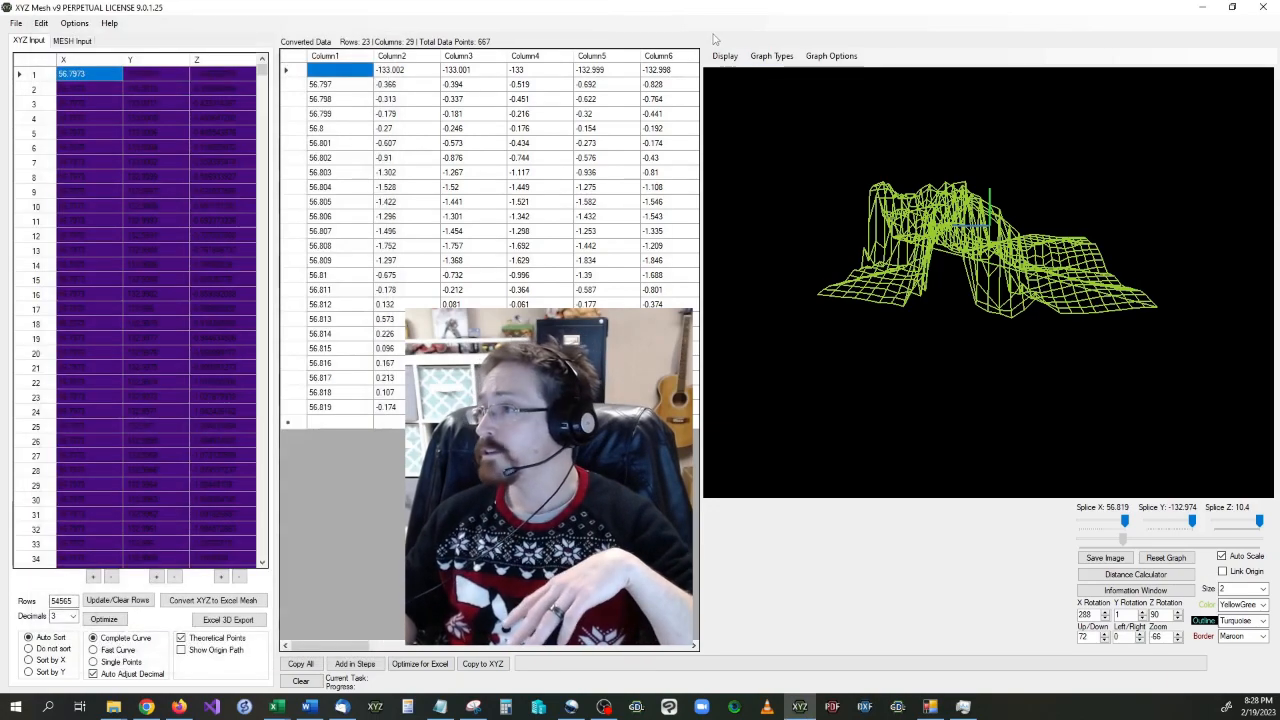
{"action": "left_click", "coordinate": [724, 56]}
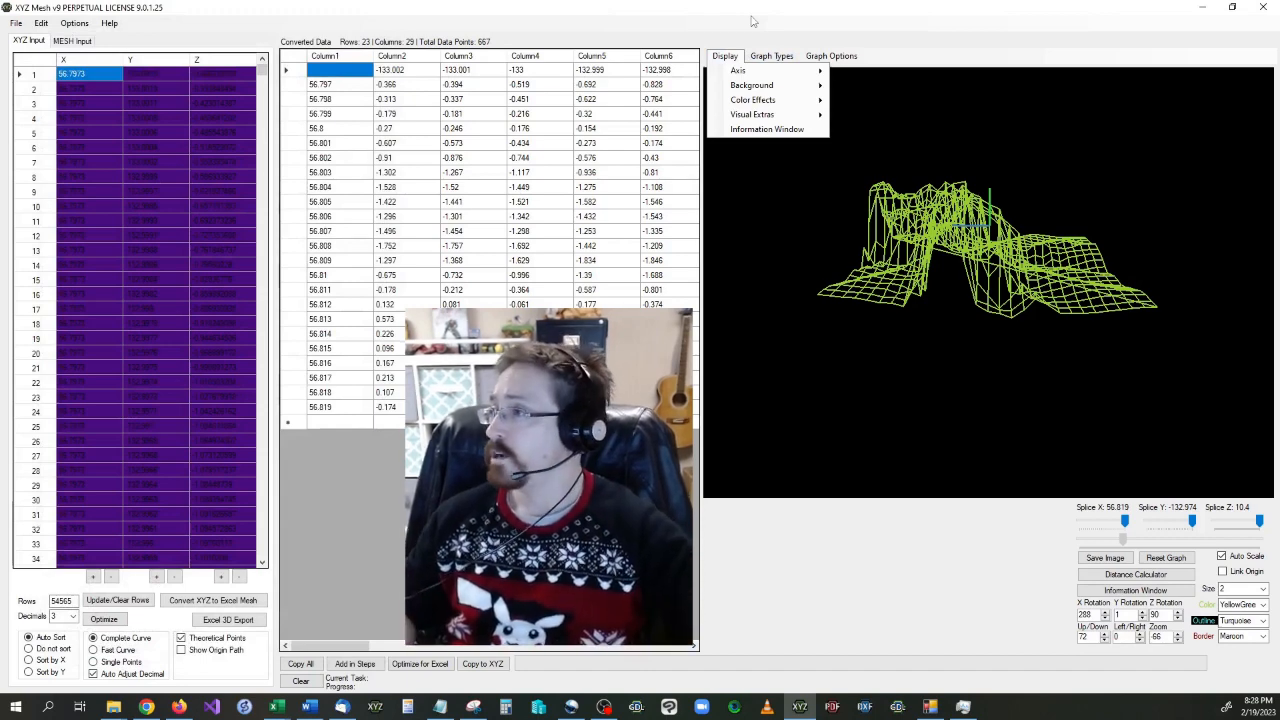
{"action": "left_click", "coordinate": [771, 55]}
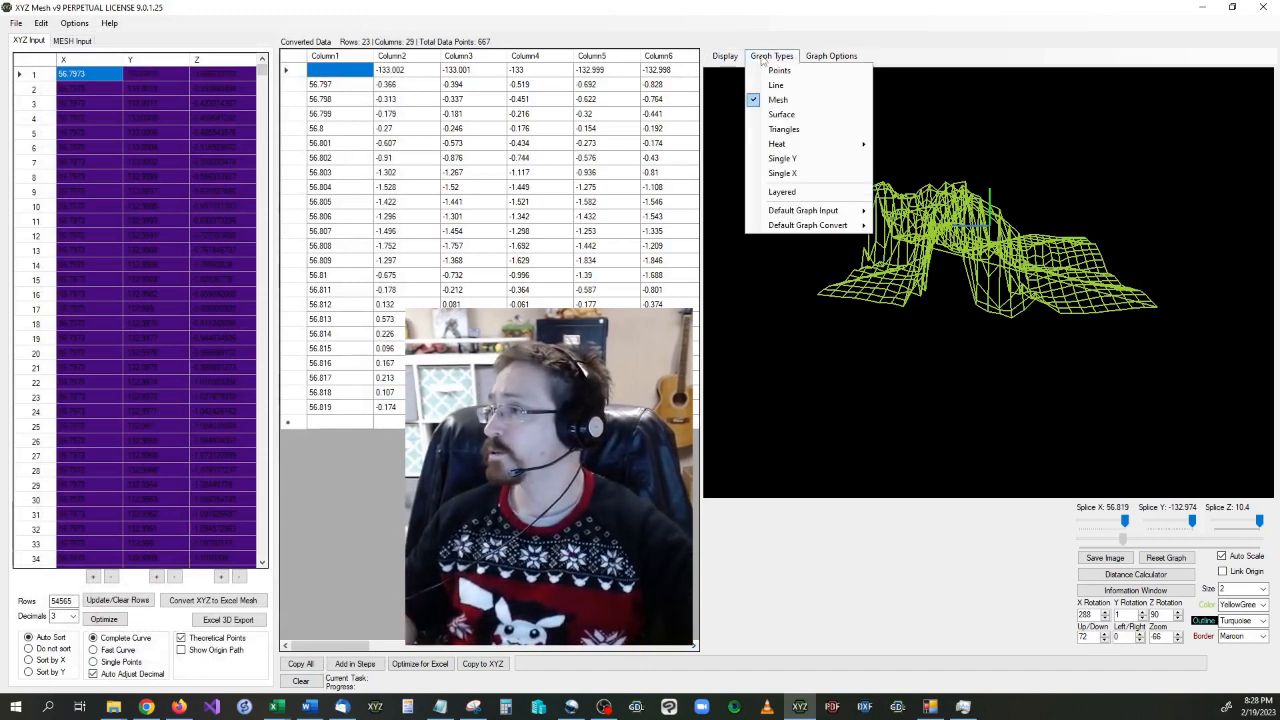
{"action": "left_click", "coordinate": [831, 55]}
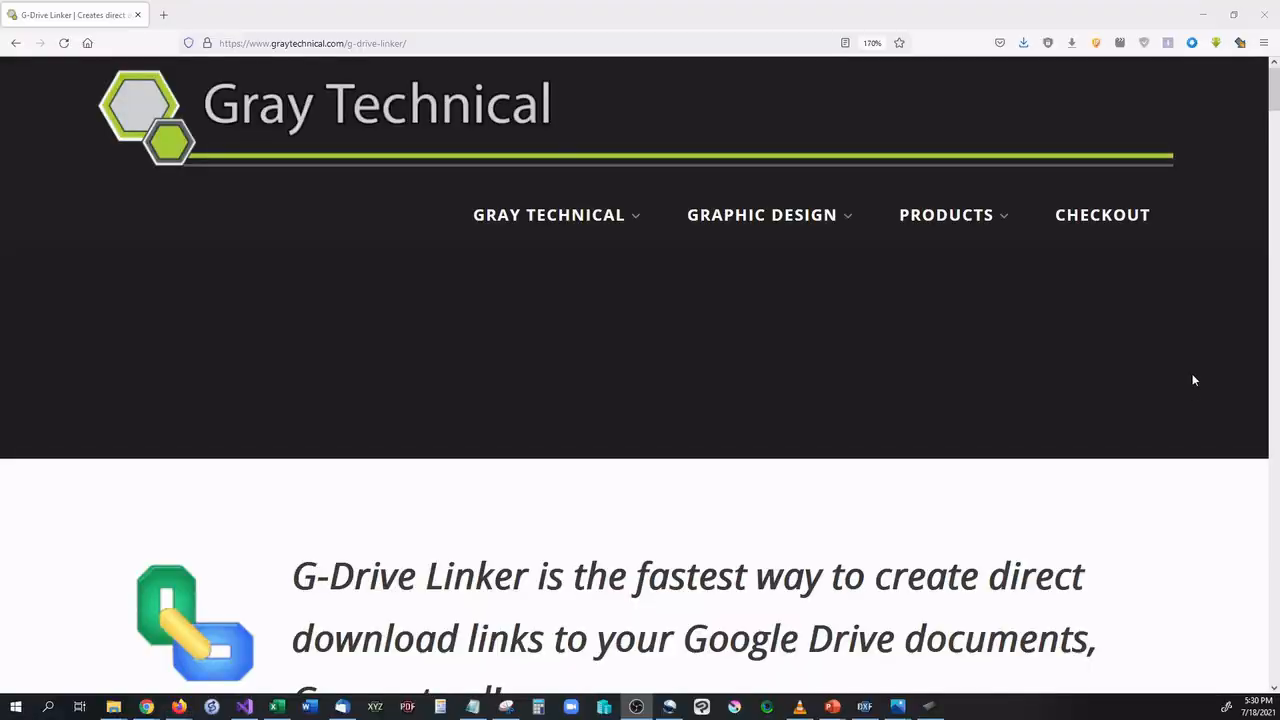
Step: Open the TECH NEWS for YOU review of G-Drive Linker in a new tab
{"action": "scroll", "scroll_direction": "down", "scroll_amount": 3}
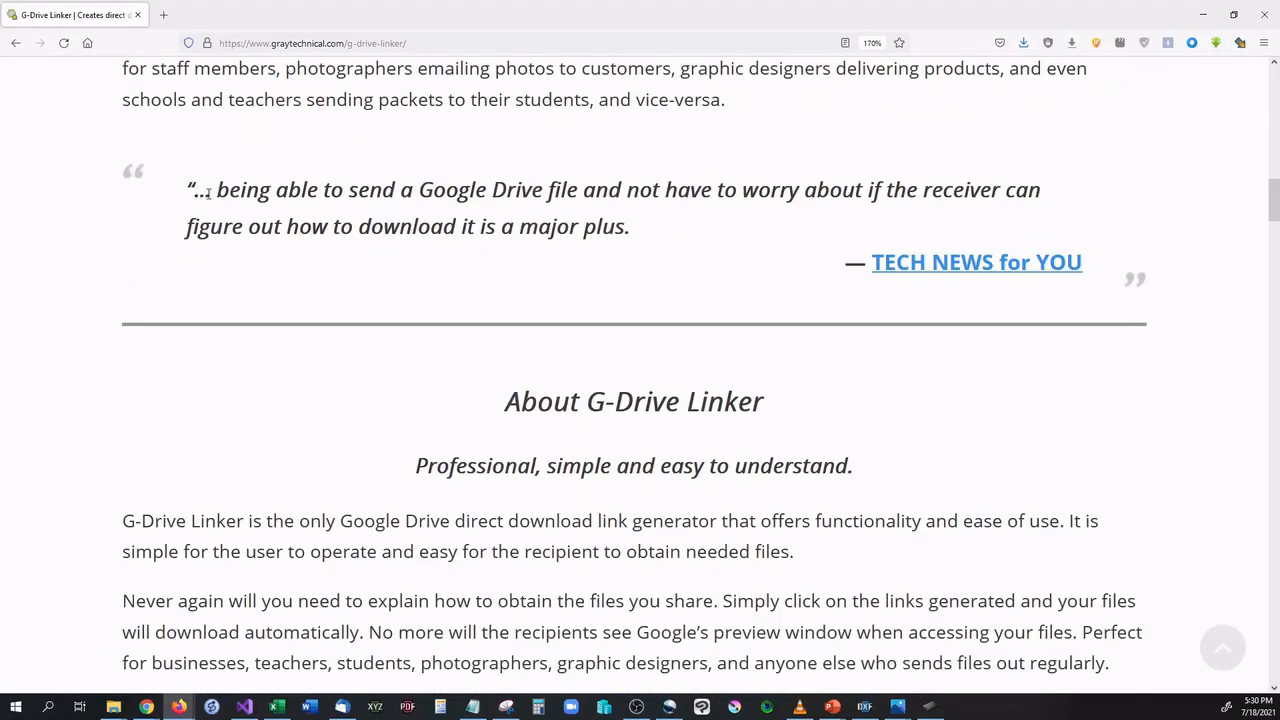
{"action": "left_click", "coordinate": [976, 262]}
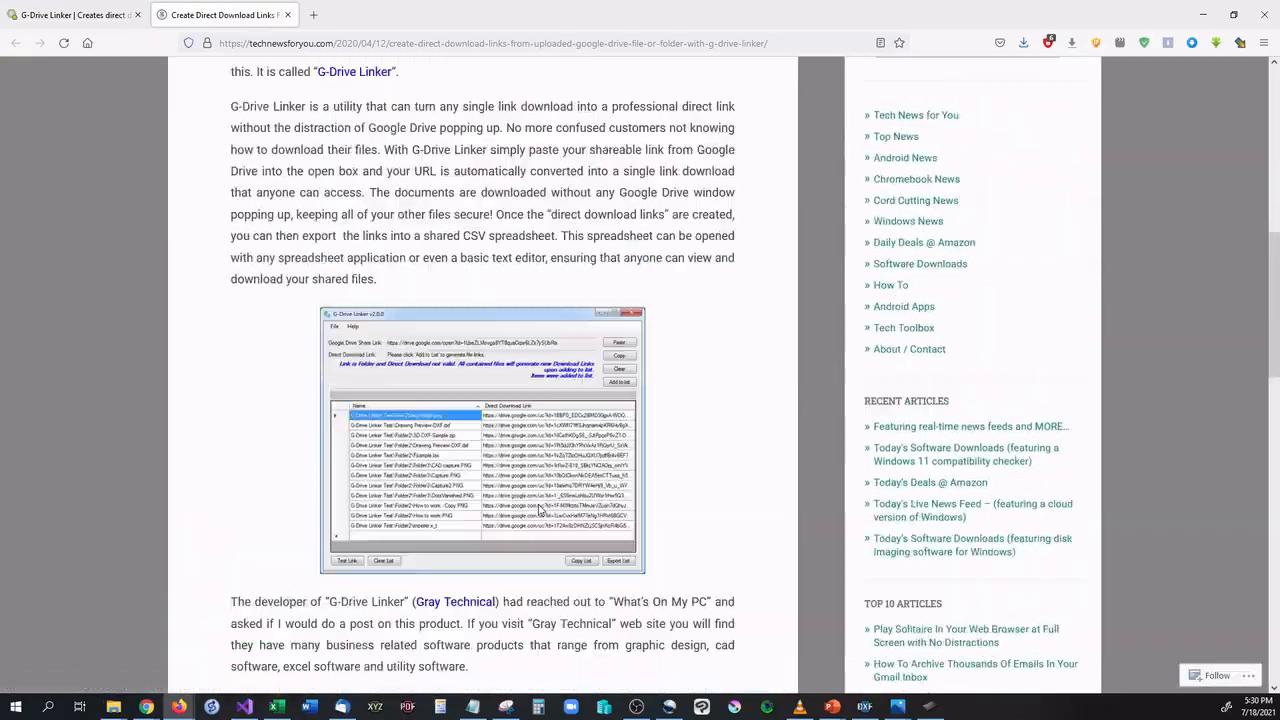